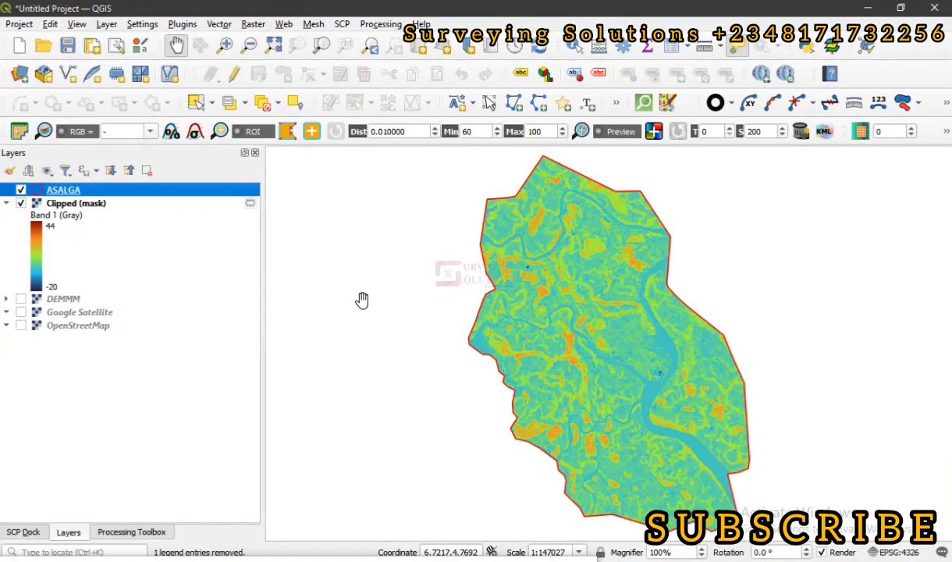
mouse_move(175, 284)
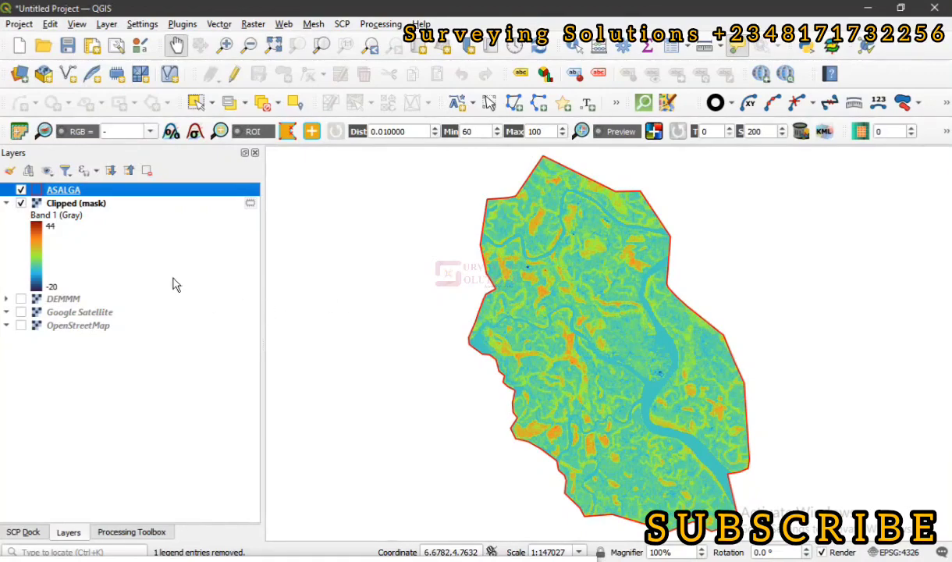
mouse_move(9, 212)
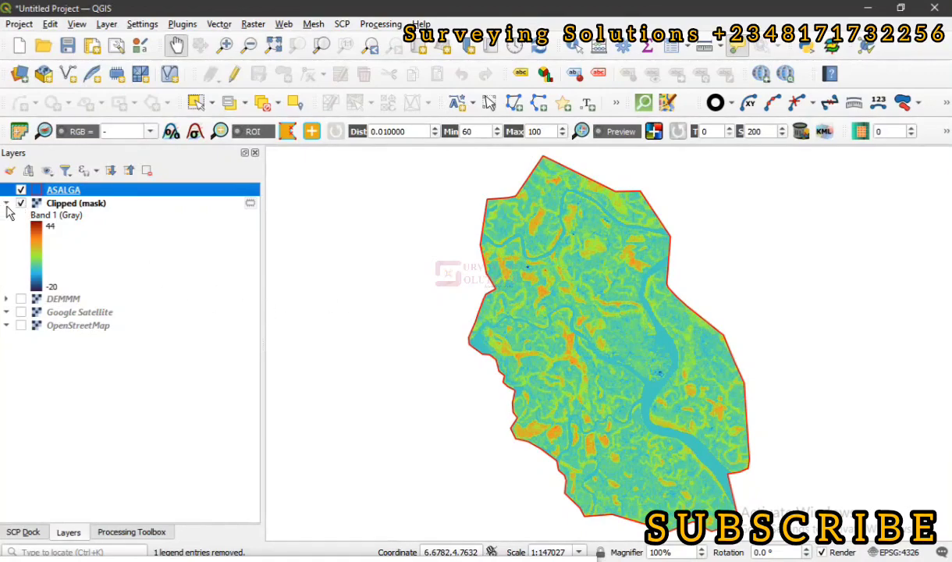
Switch on the DEMMM layer beneath Clipped (mask), keeping Clipped (mask) selected
click(6, 202)
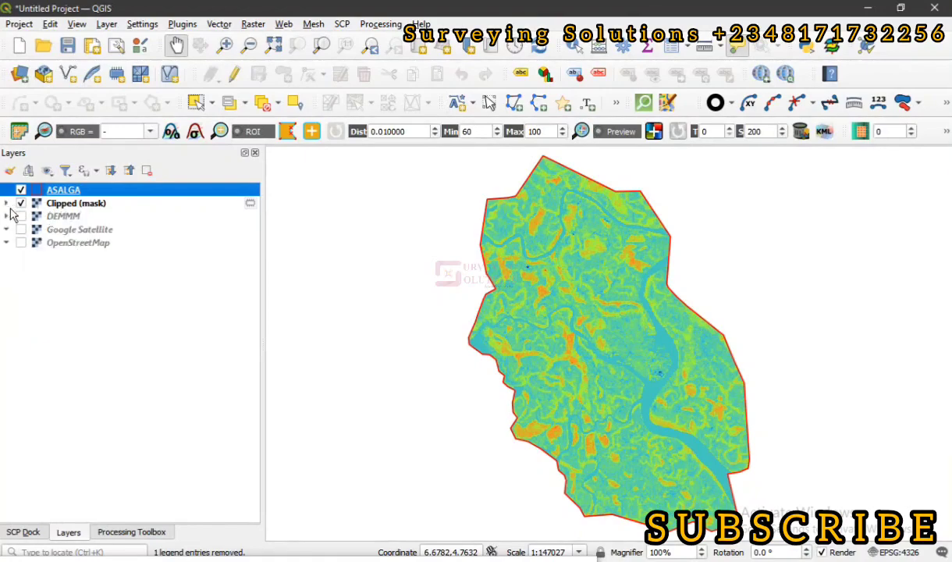
mouse_move(76, 202)
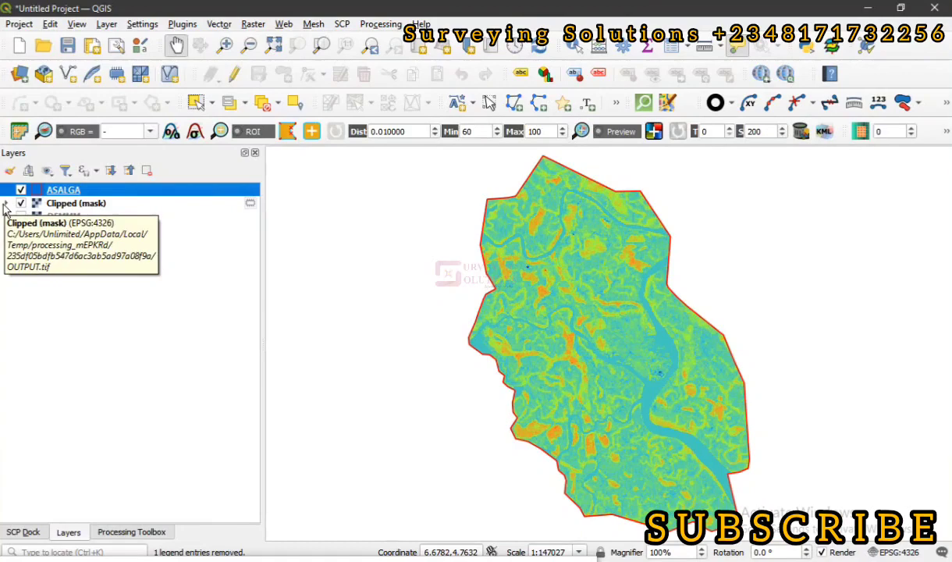
click(5, 203)
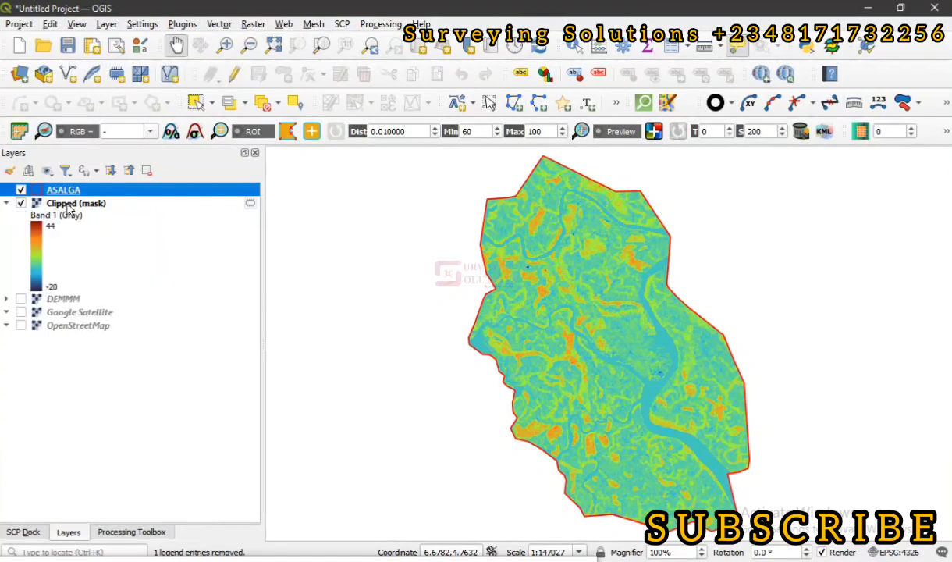
click(76, 202)
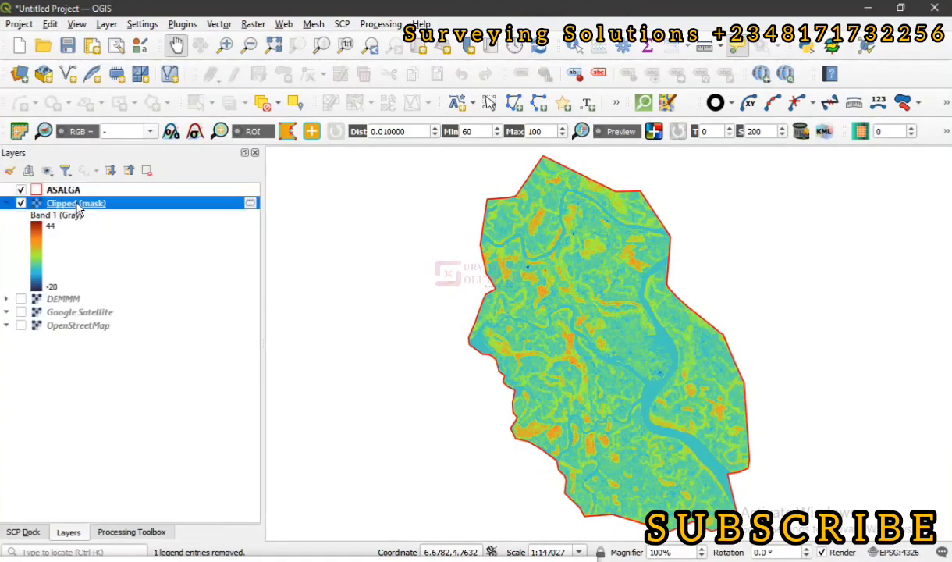
mouse_move(76, 203)
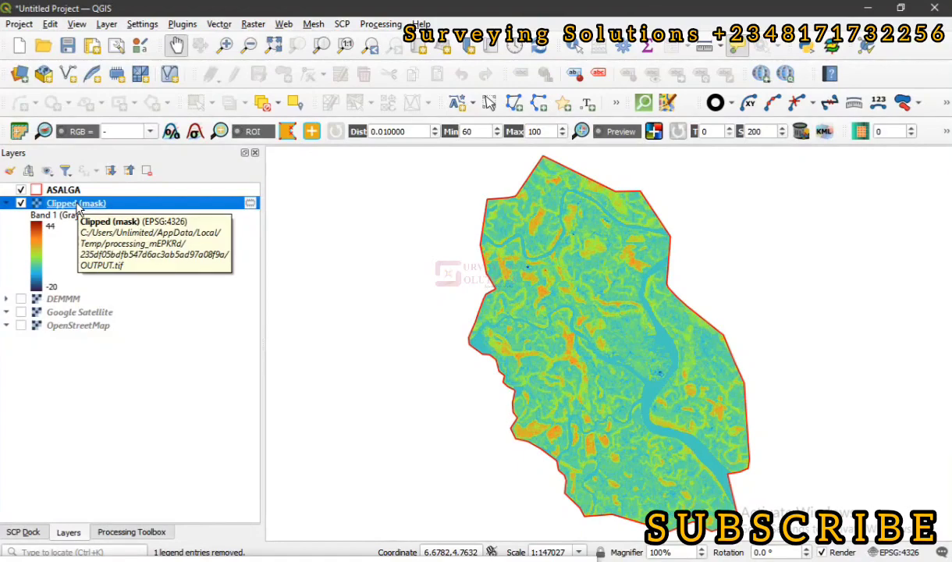
mouse_move(144, 231)
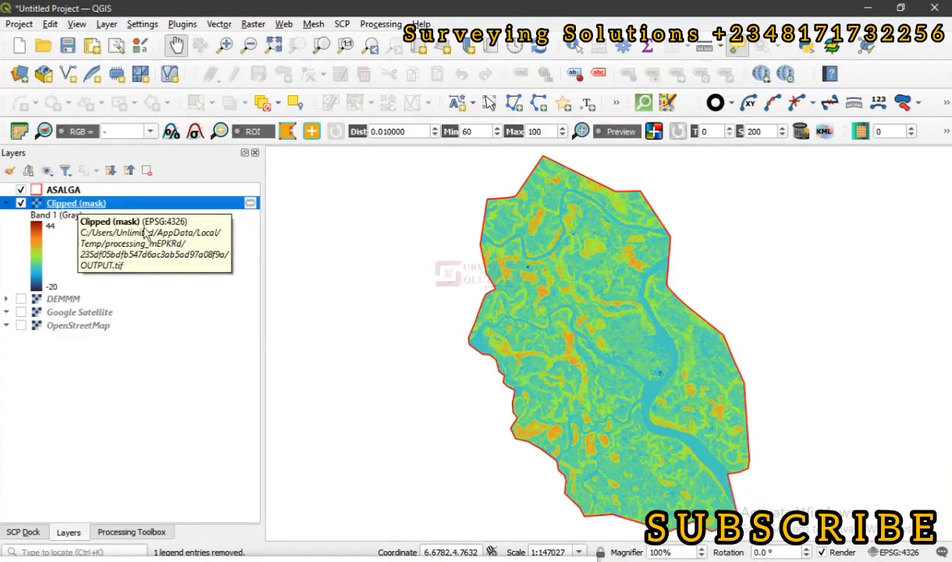
mouse_move(534, 286)
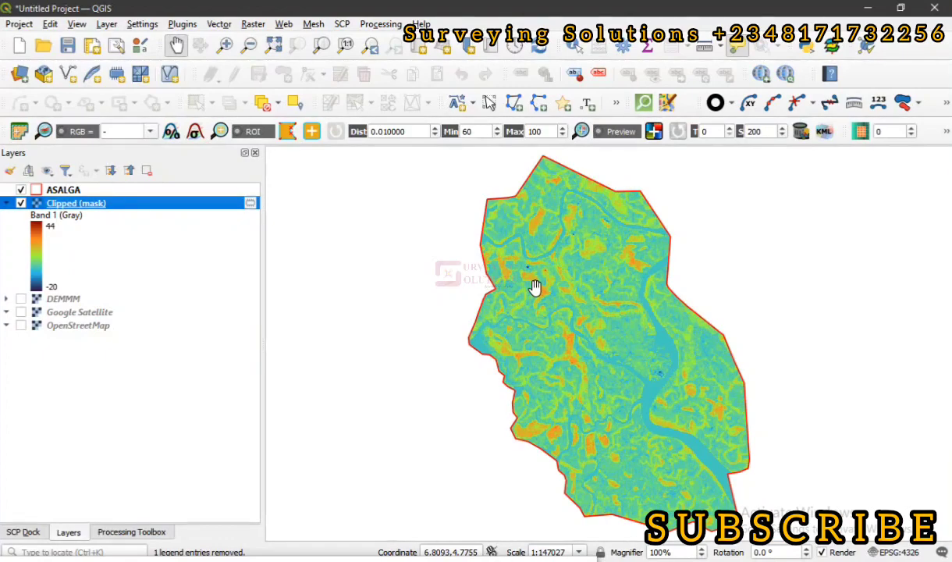
mouse_move(435, 268)
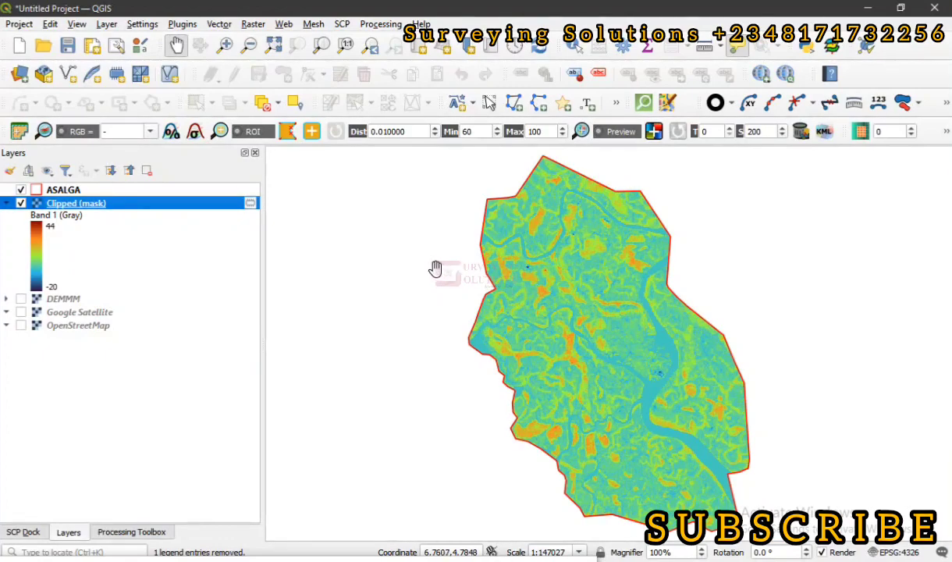
mouse_move(254, 222)
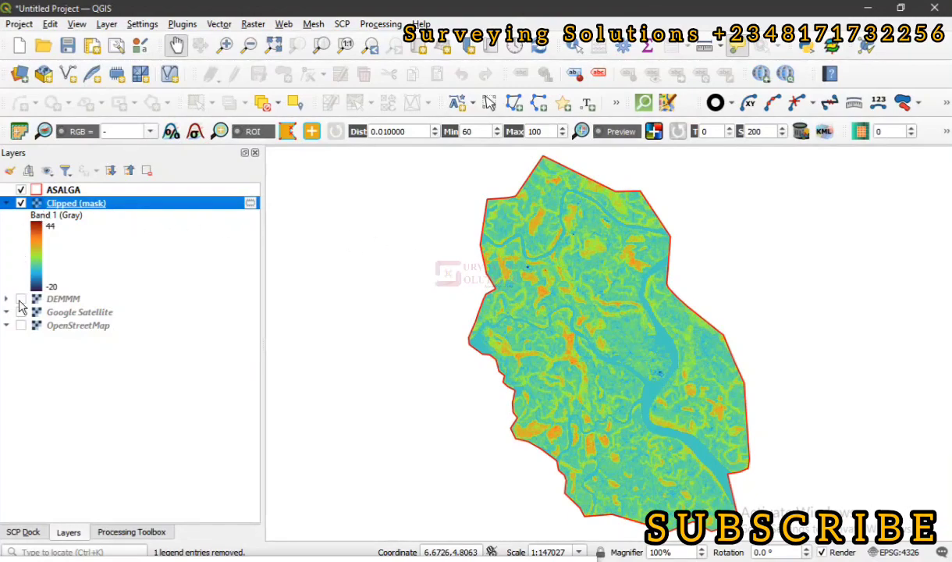
click(21, 298)
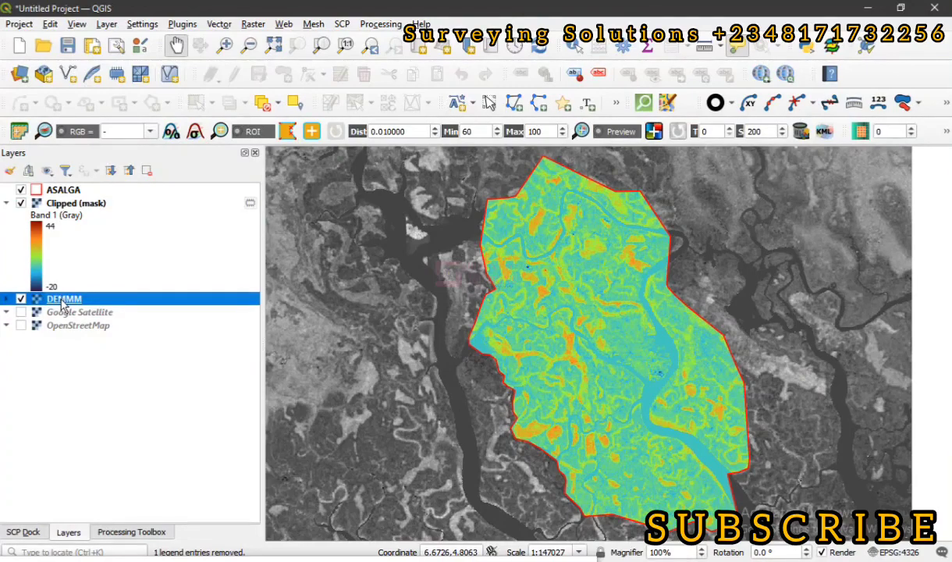
mouse_move(326, 50)
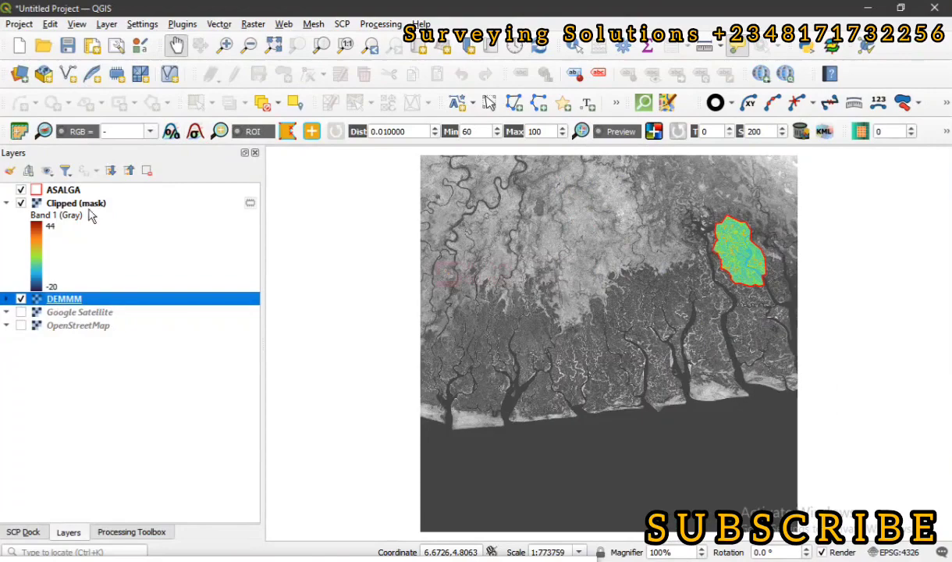
click(76, 203)
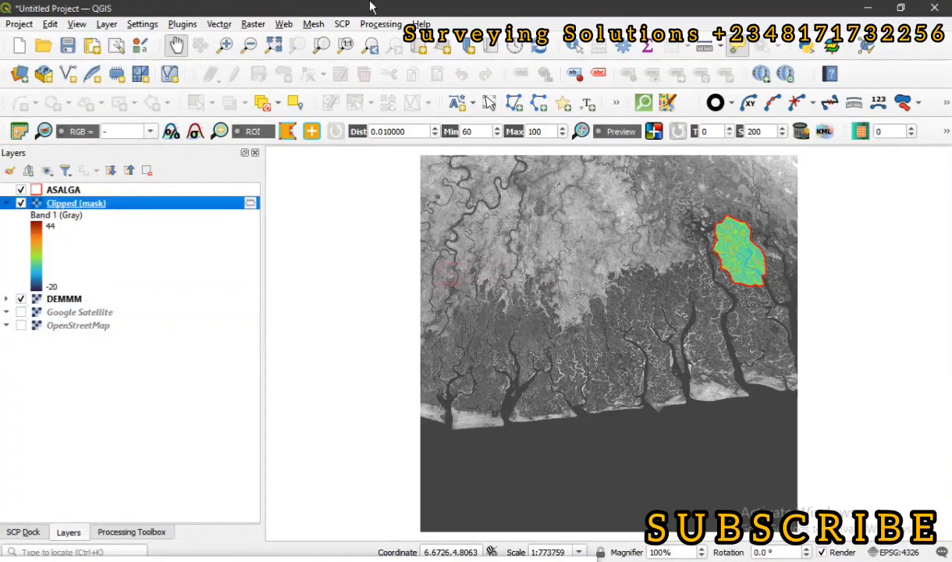
click(252, 24)
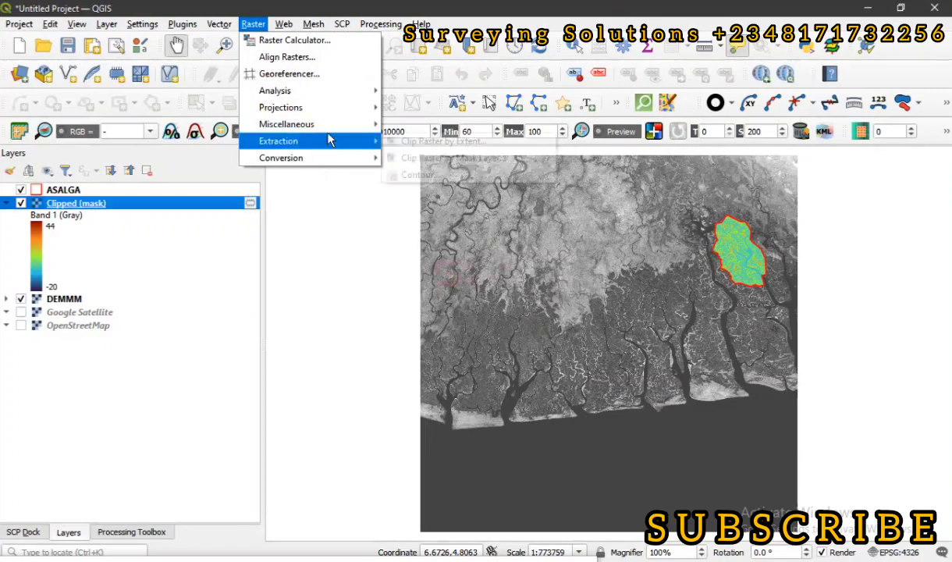
mouse_move(452, 157)
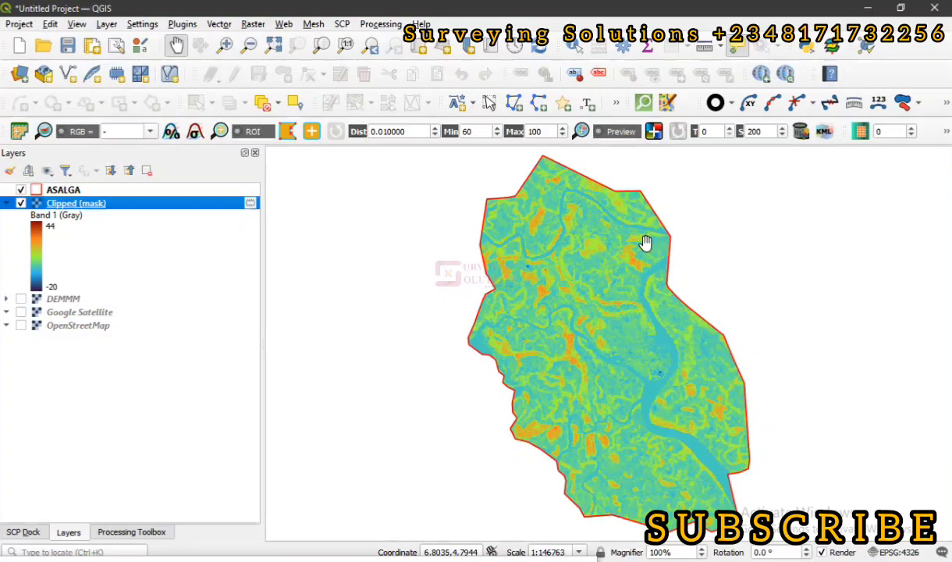
mouse_move(605, 306)
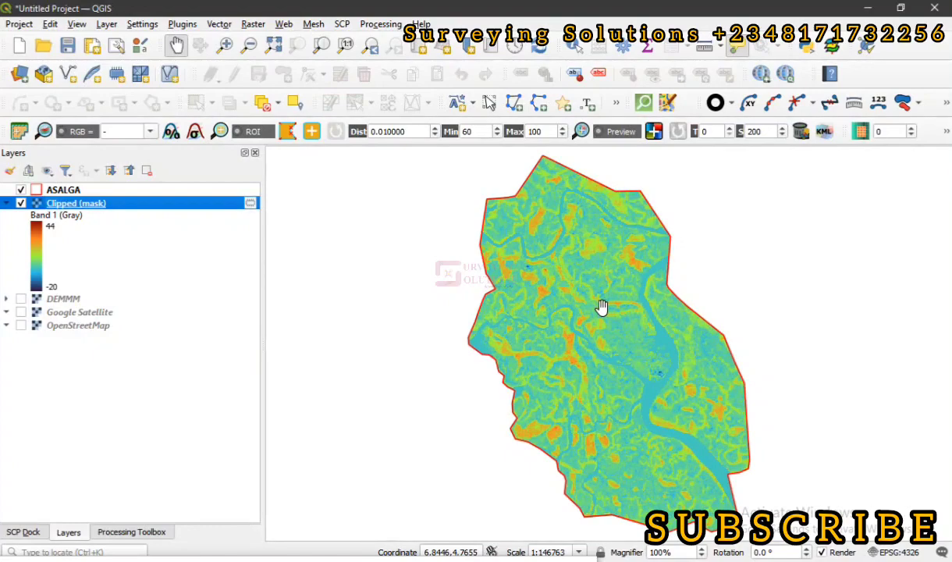
mouse_move(571, 244)
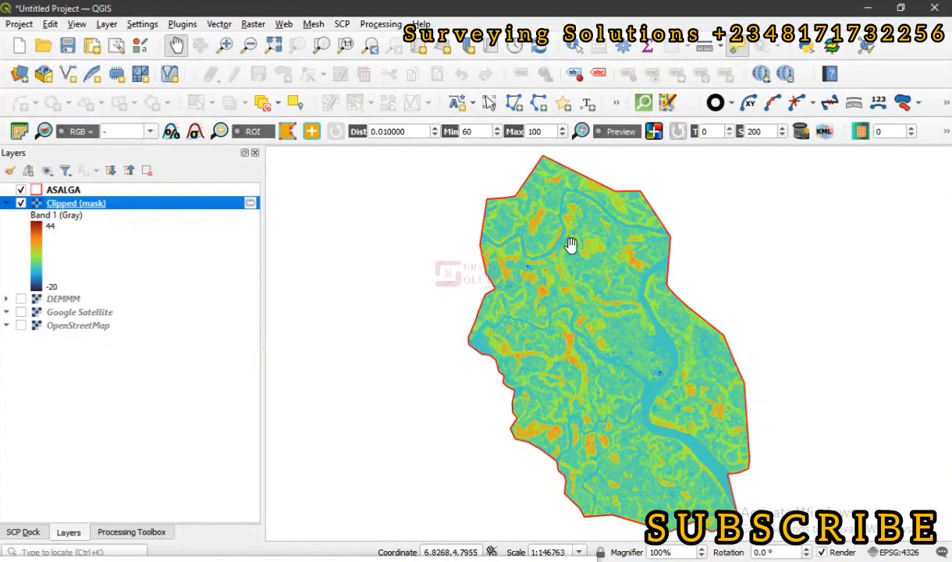
mouse_move(686, 346)
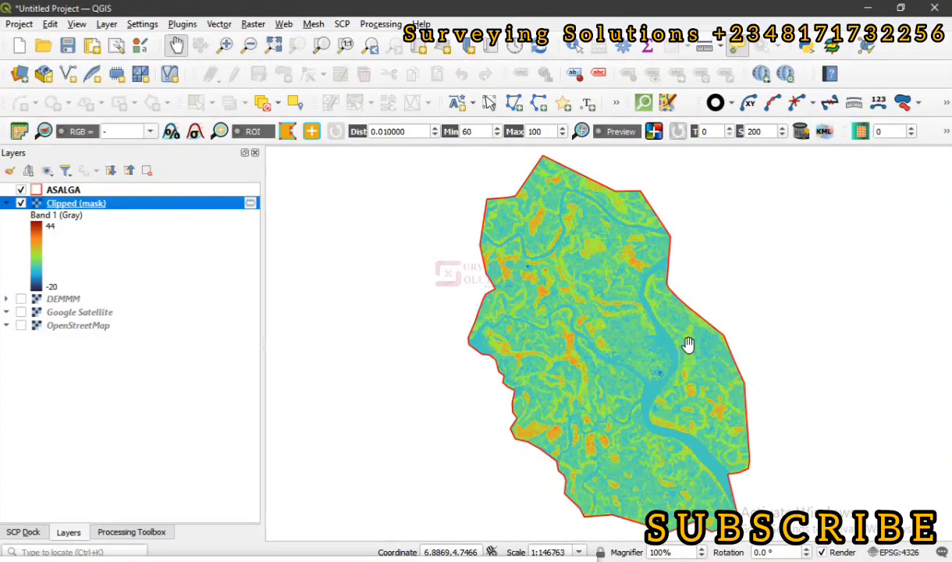
mouse_move(593, 237)
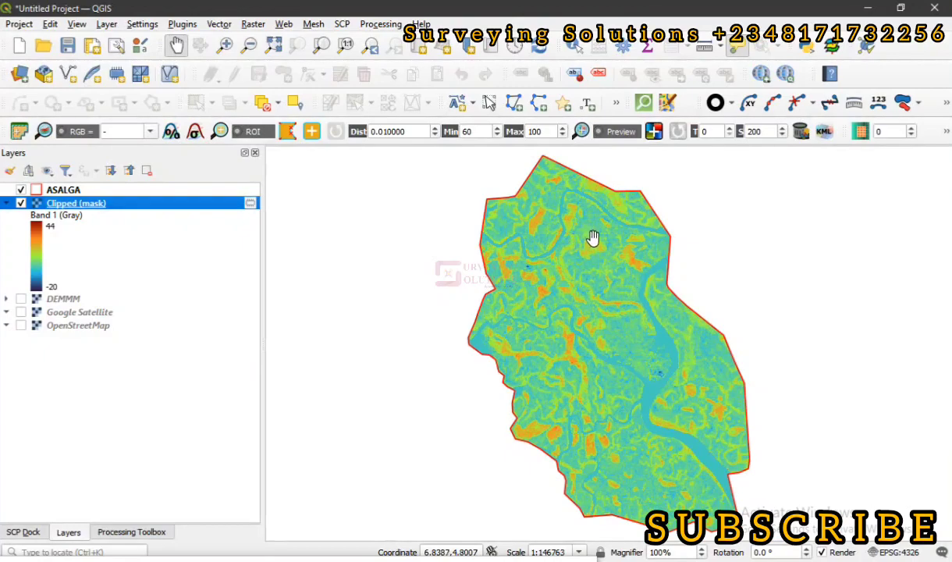
mouse_move(337, 238)
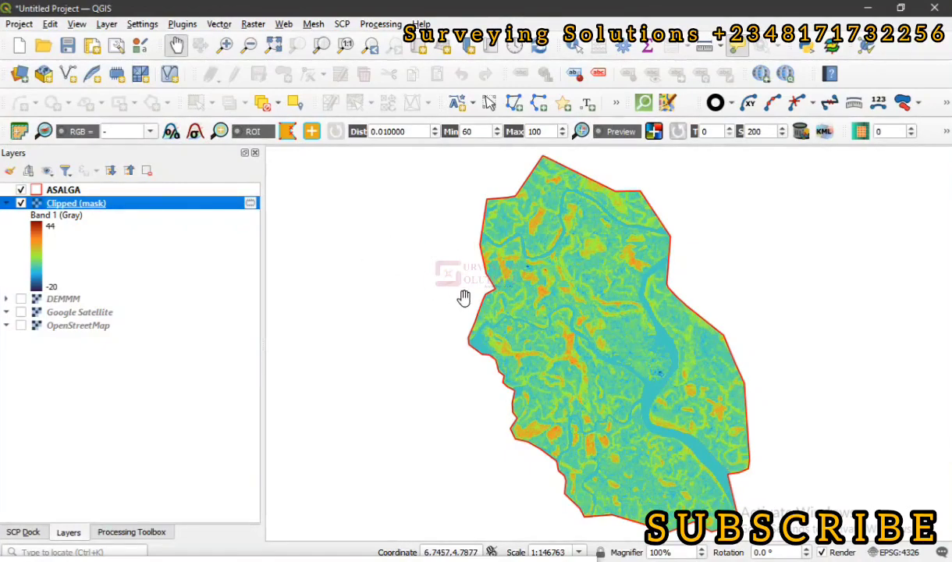
mouse_move(586, 236)
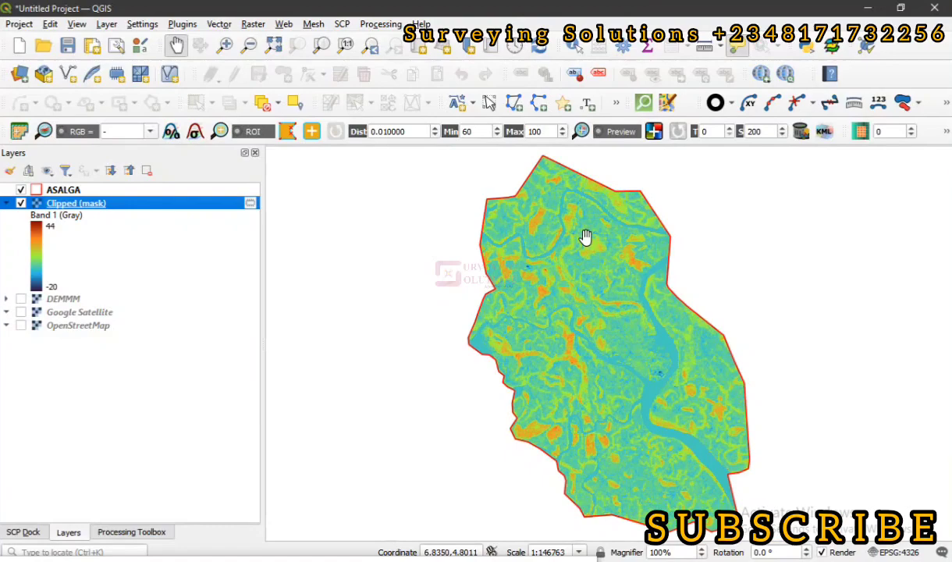
mouse_move(241, 96)
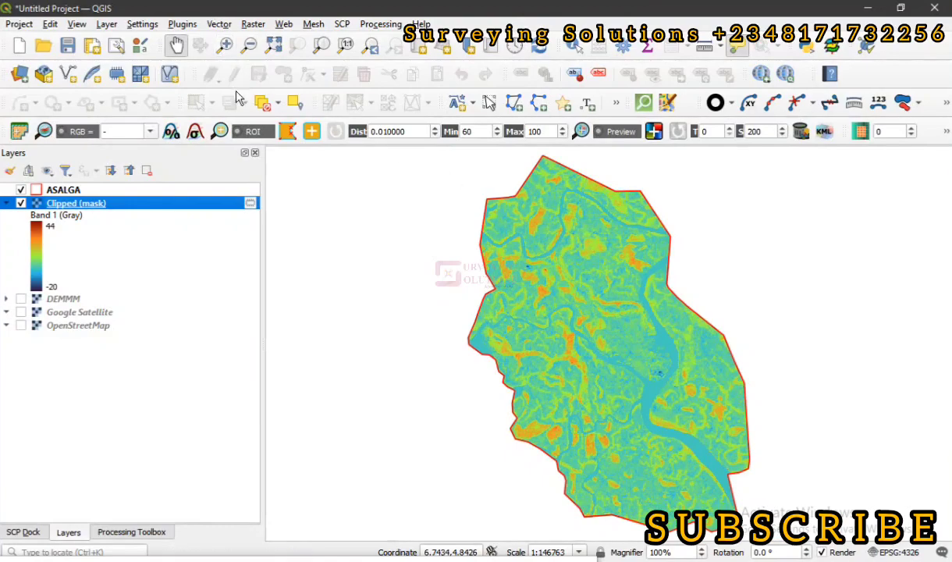
mouse_move(249, 31)
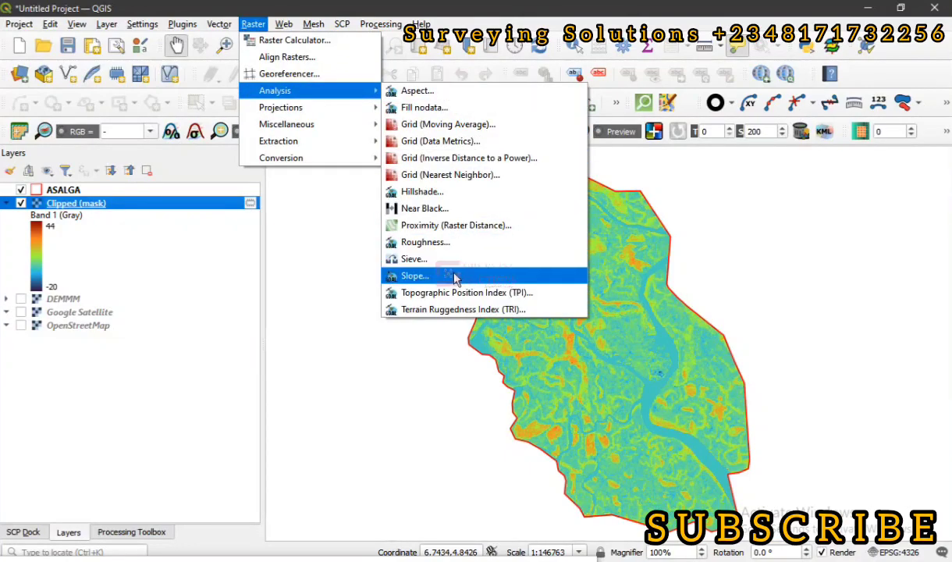
Open the Slope tool with Clipped (mask), band 1, as the input layer
click(414, 276)
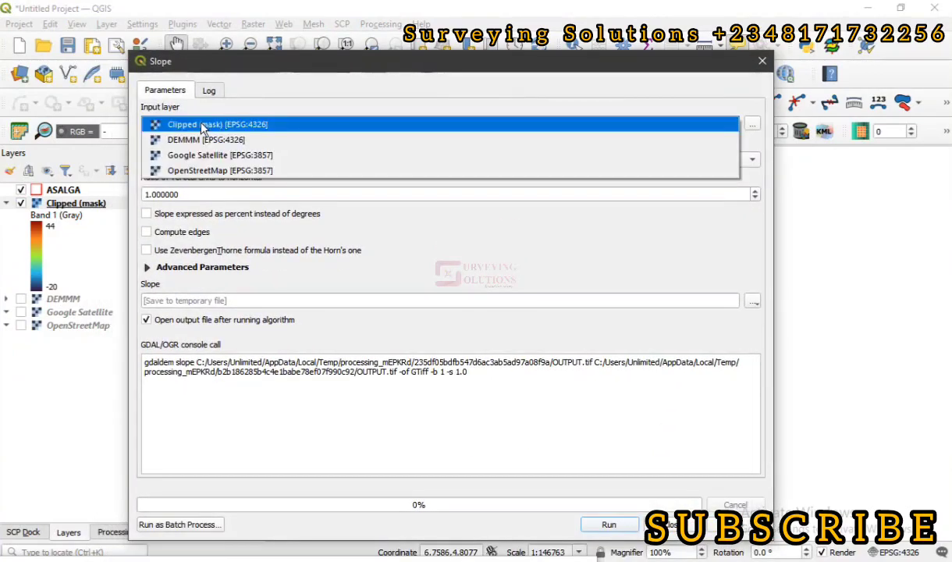
click(216, 124)
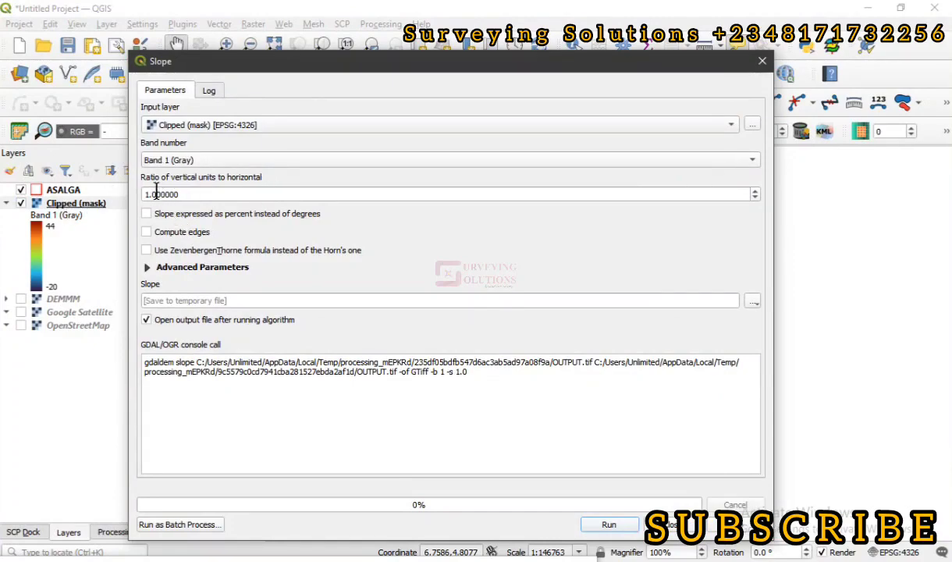
mouse_move(242, 185)
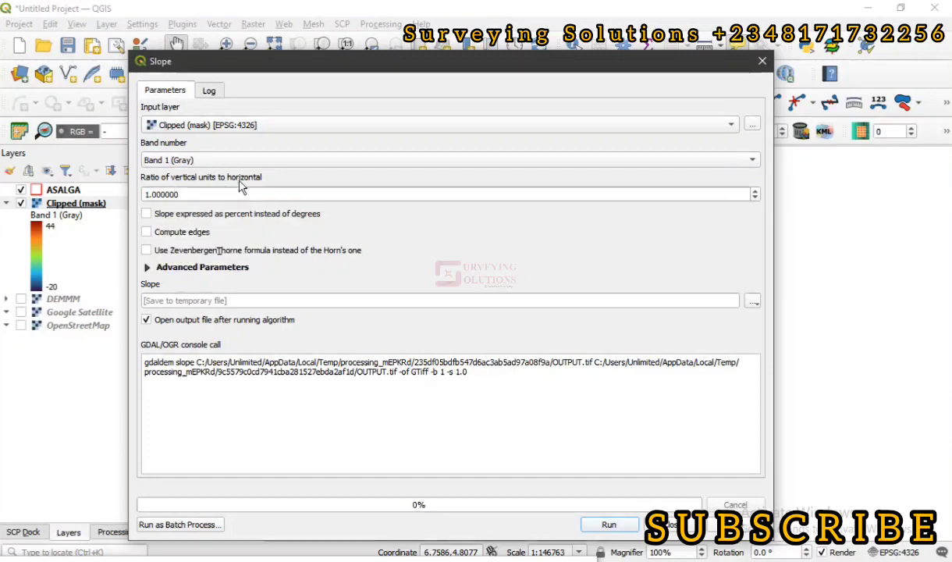
mouse_move(146, 213)
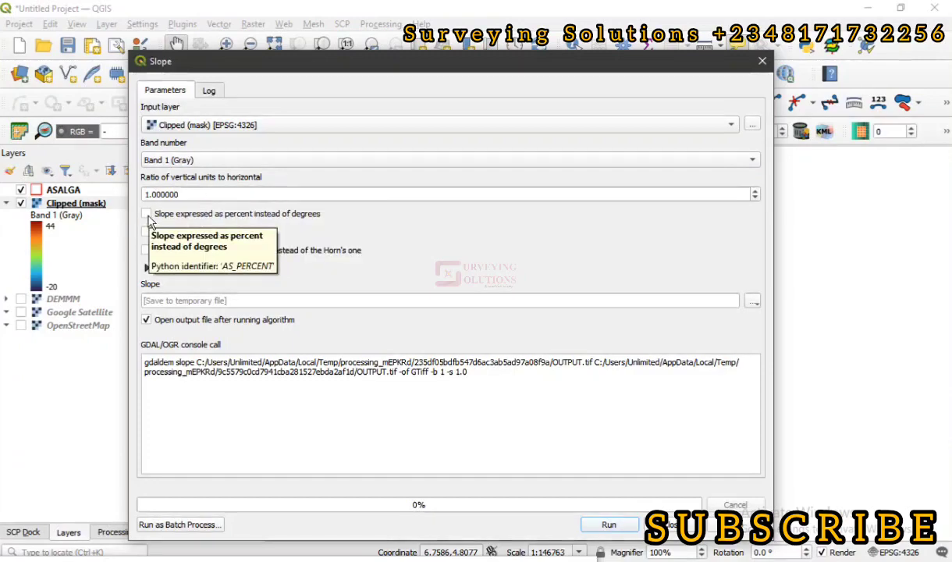
mouse_move(248, 229)
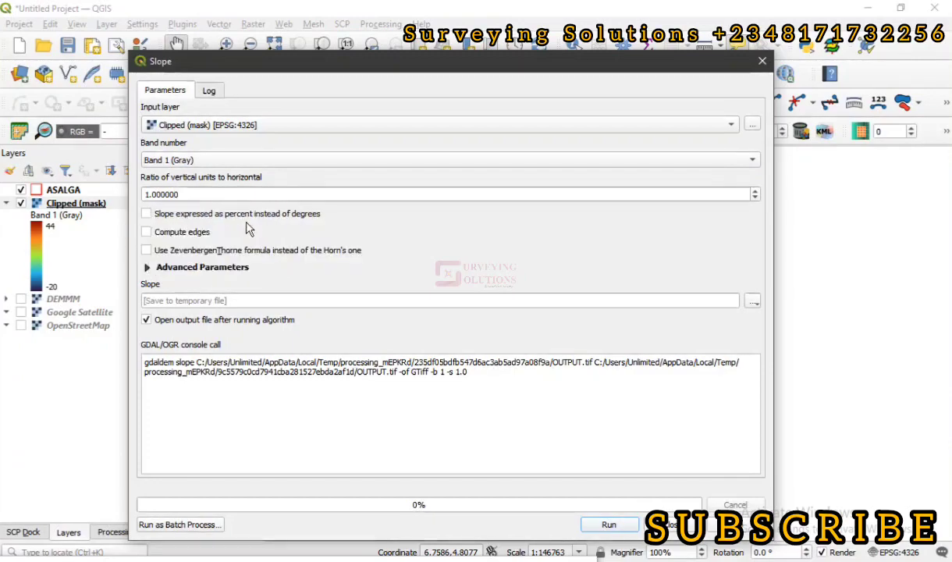
mouse_move(310, 218)
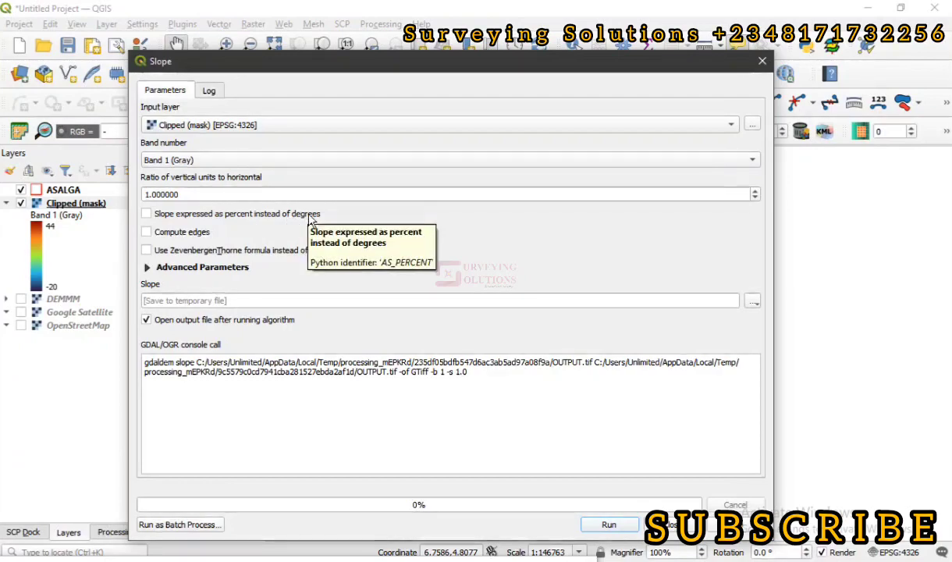
mouse_move(152, 224)
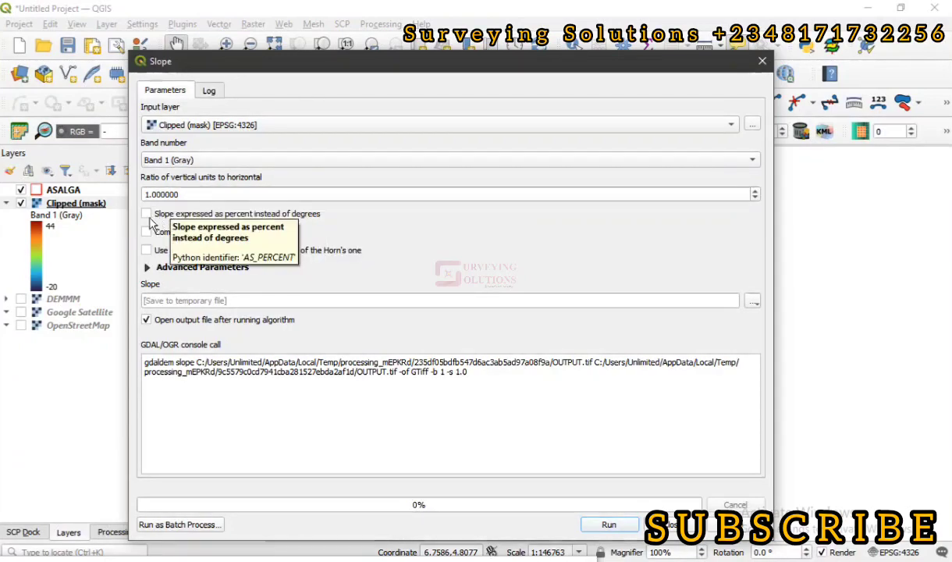
mouse_move(290, 226)
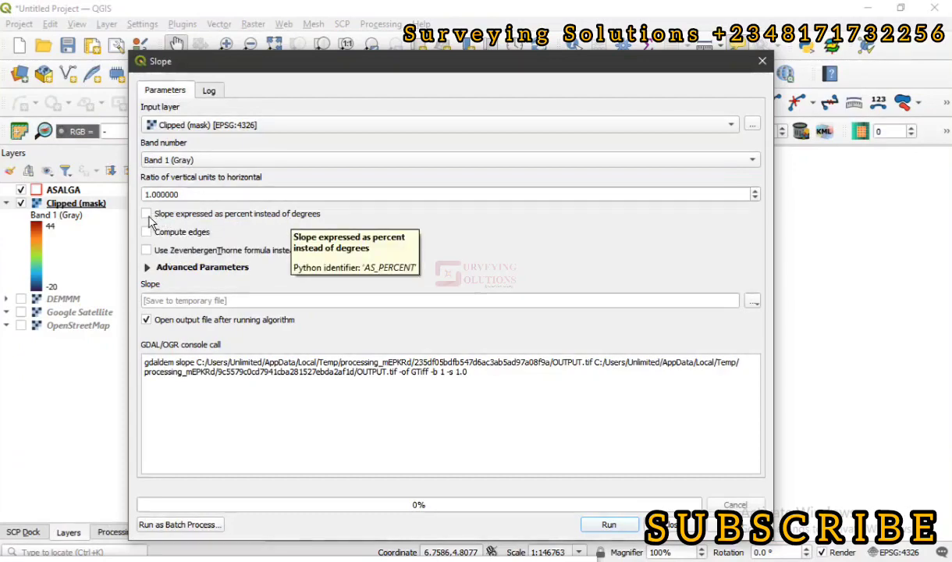
mouse_move(236, 220)
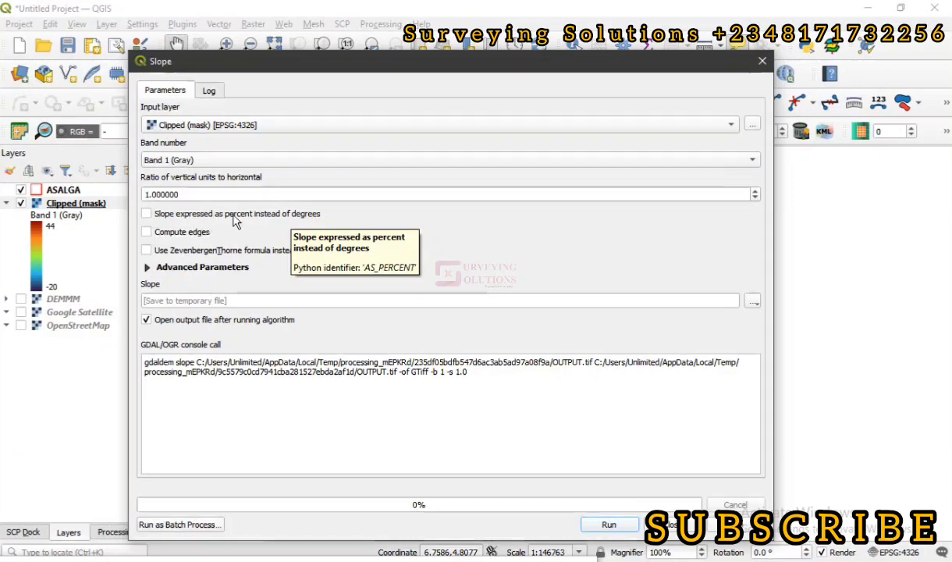
mouse_move(246, 227)
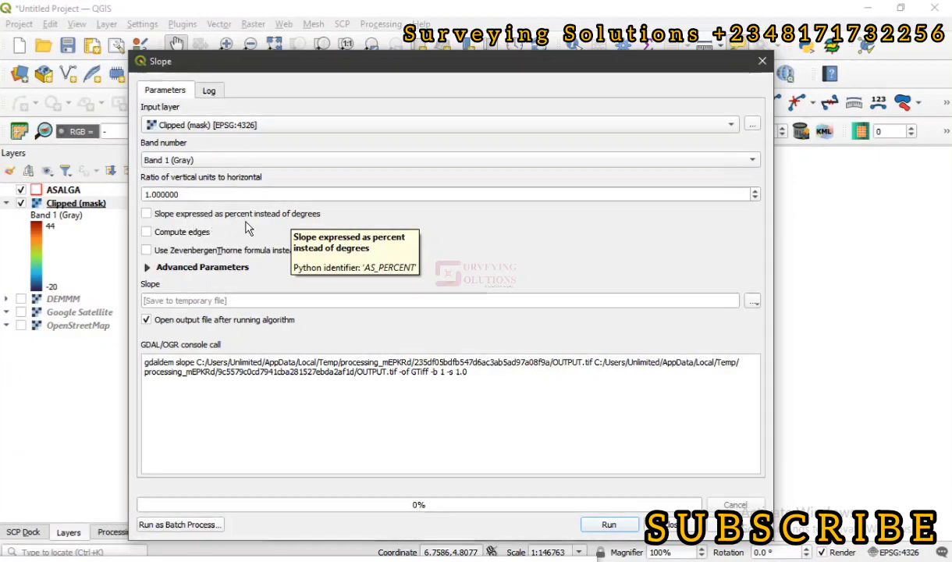
mouse_move(170, 359)
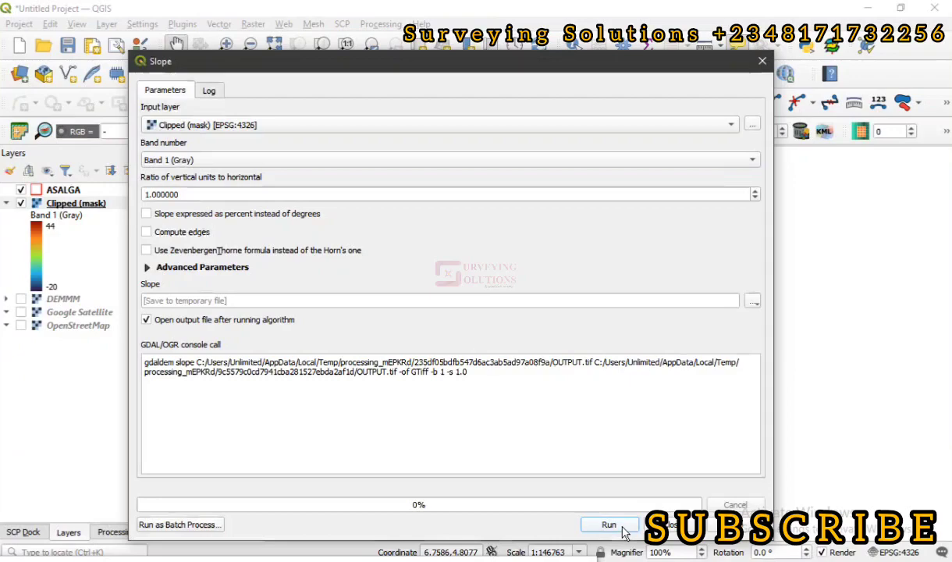
Run Slope, then select the new Slope layer and expand its 0–89.999107 legend
click(609, 523)
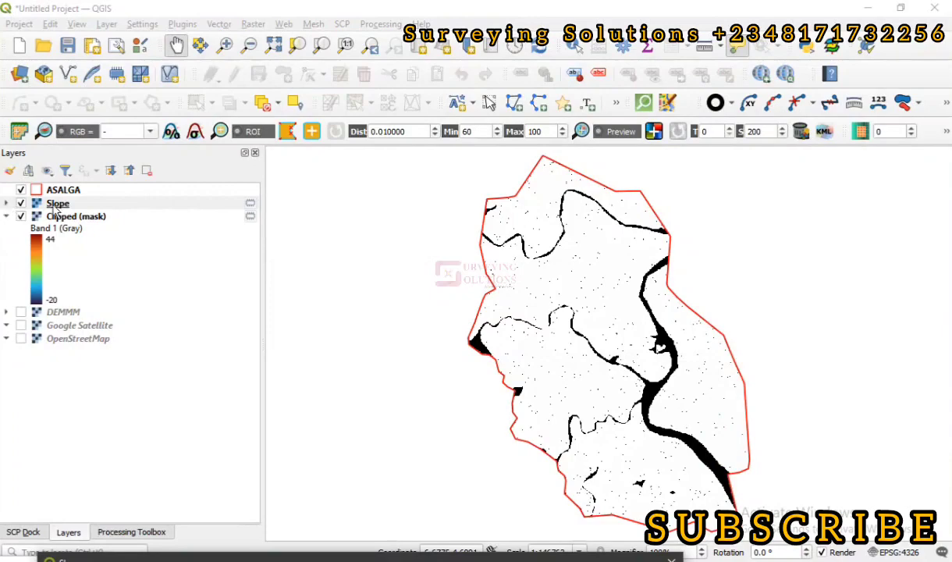
click(58, 203)
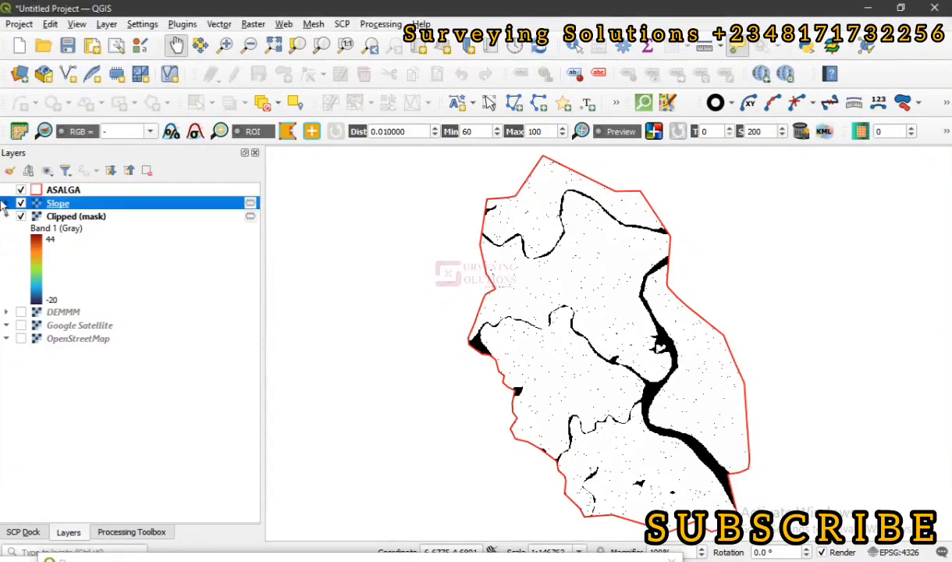
click(6, 203)
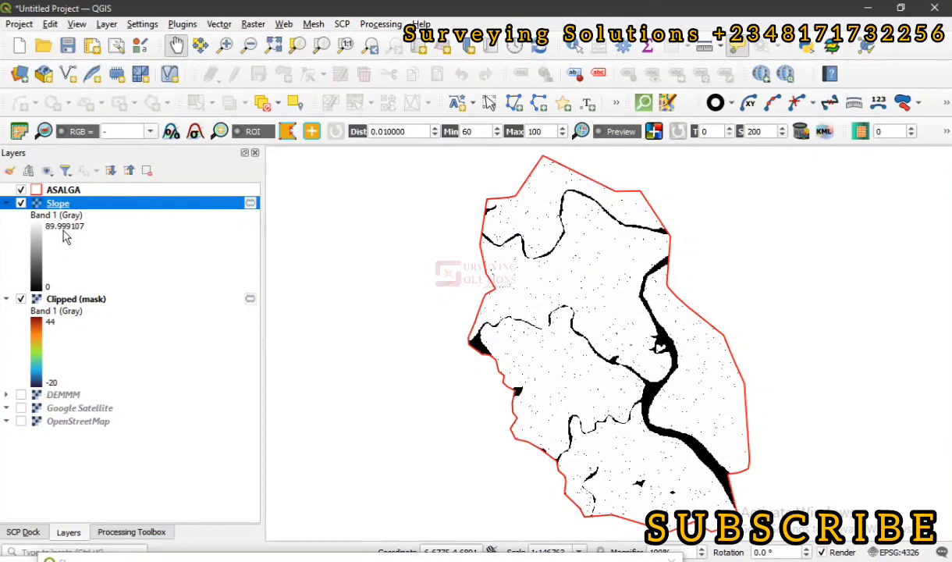
mouse_move(68, 240)
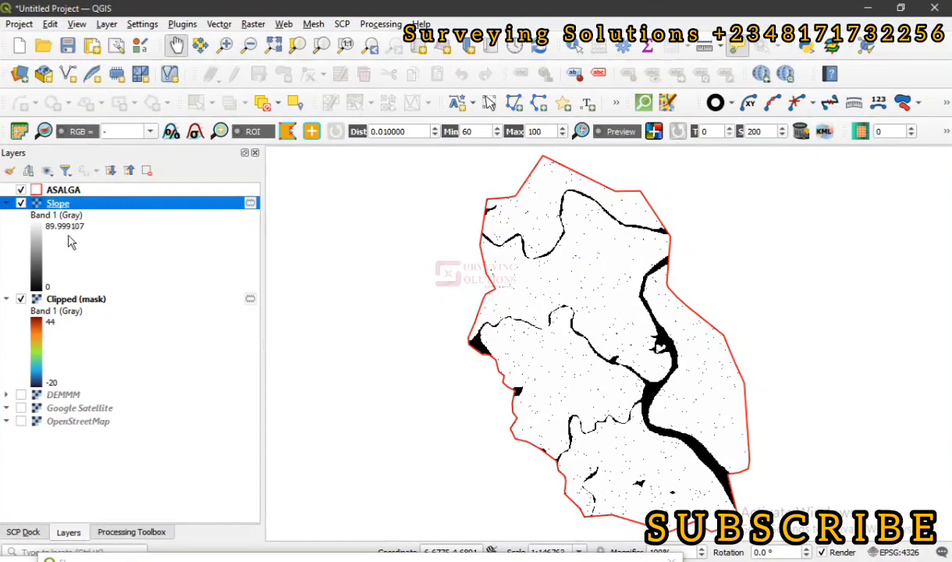
mouse_move(595, 231)
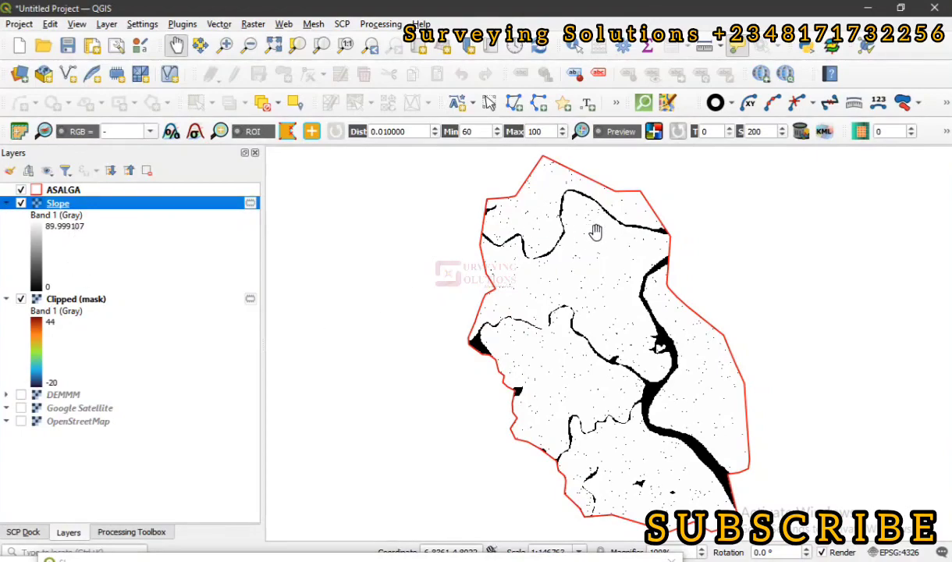
mouse_move(540, 257)
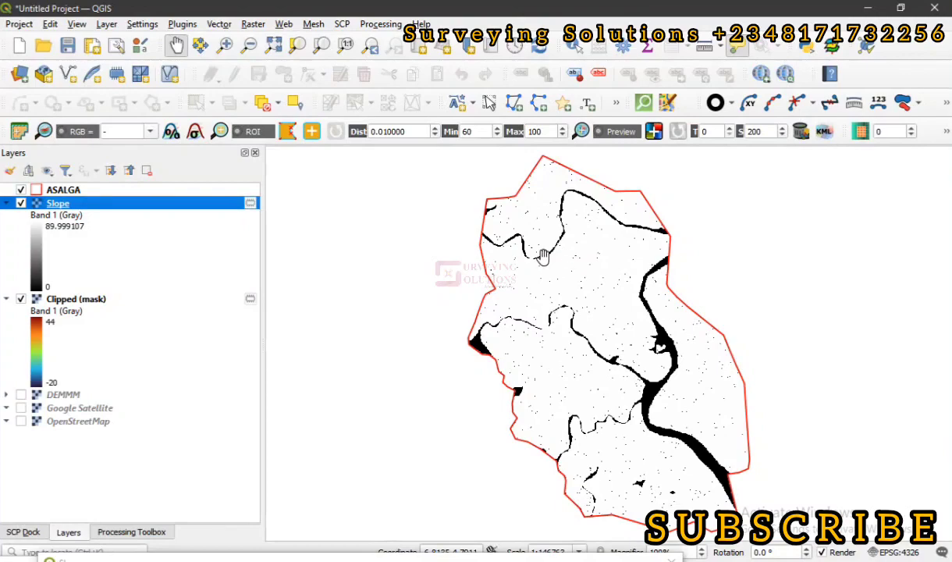
mouse_move(650, 341)
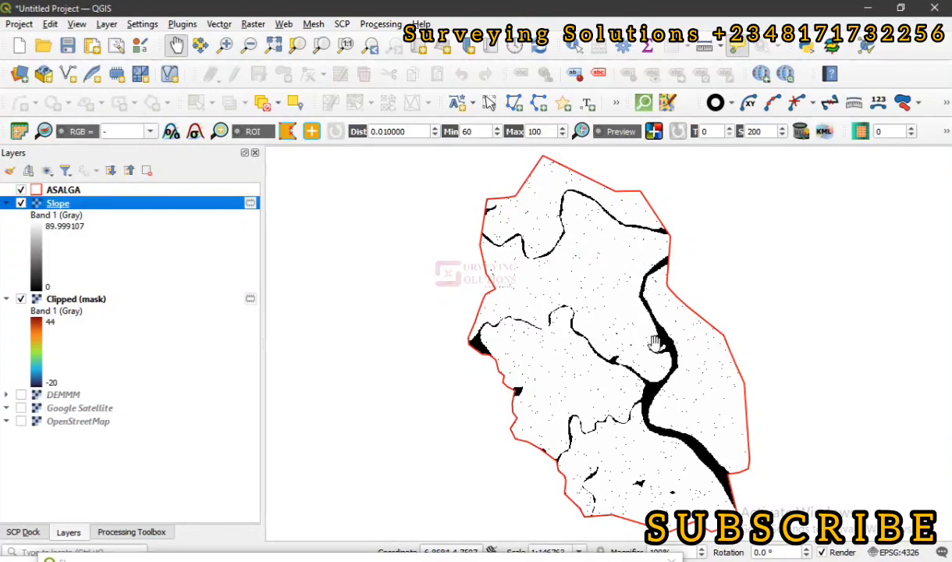
mouse_move(520, 217)
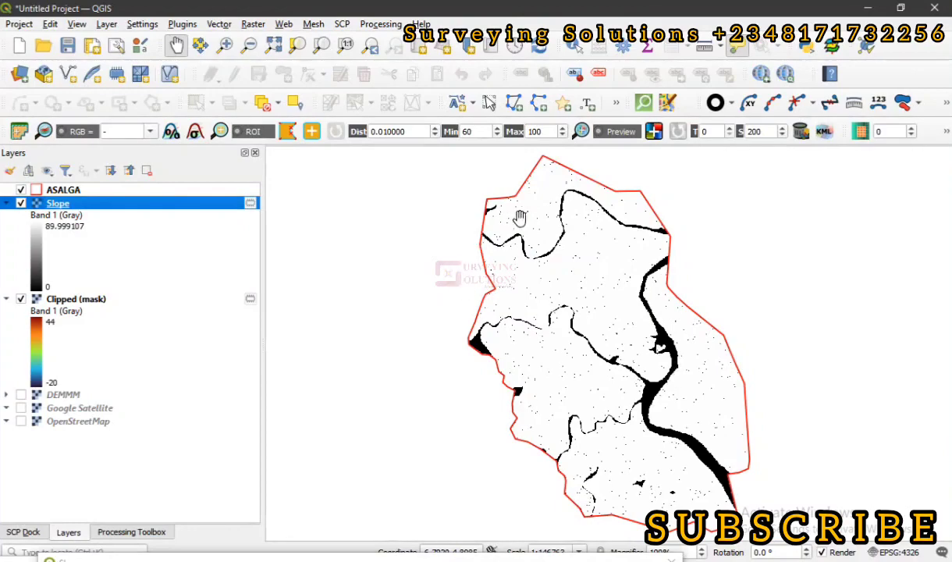
mouse_move(585, 388)
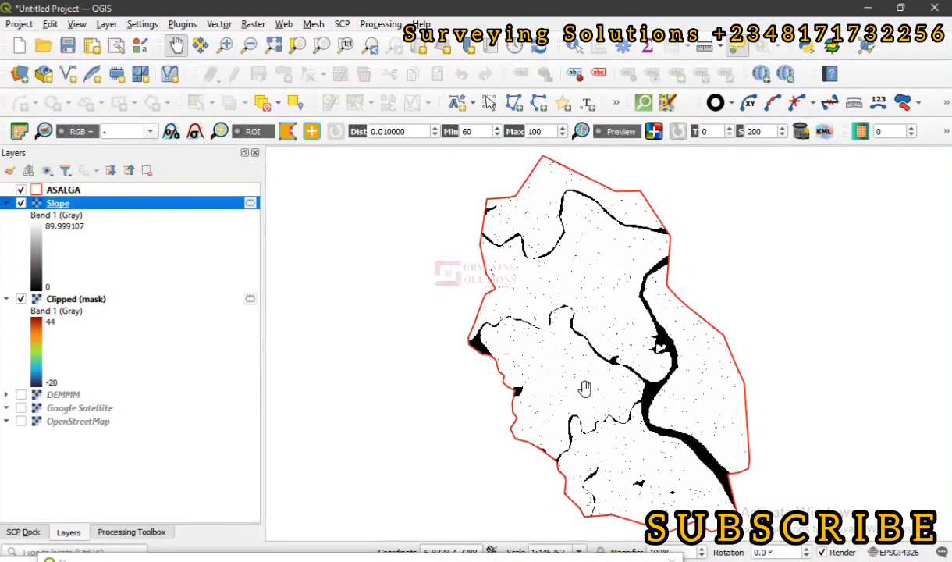
mouse_move(735, 299)
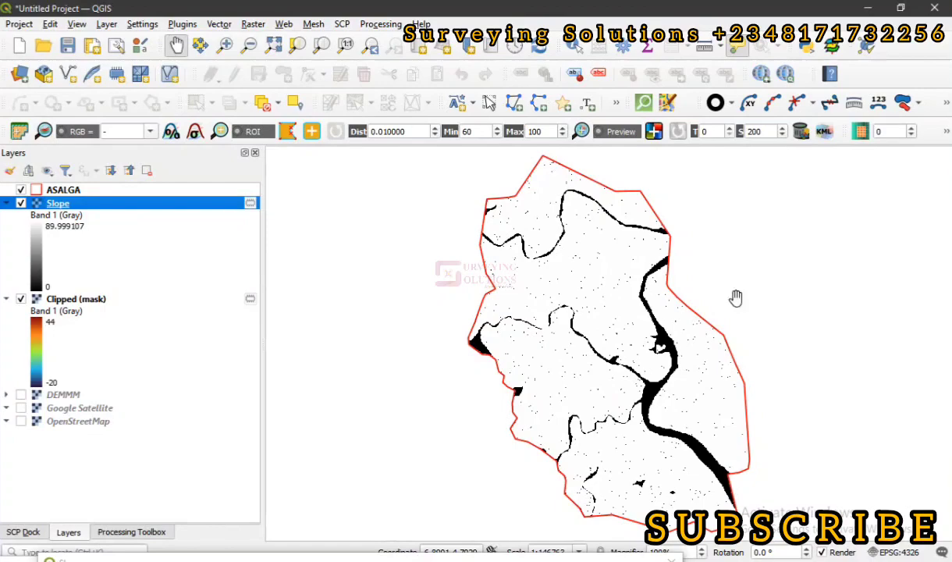
mouse_move(597, 267)
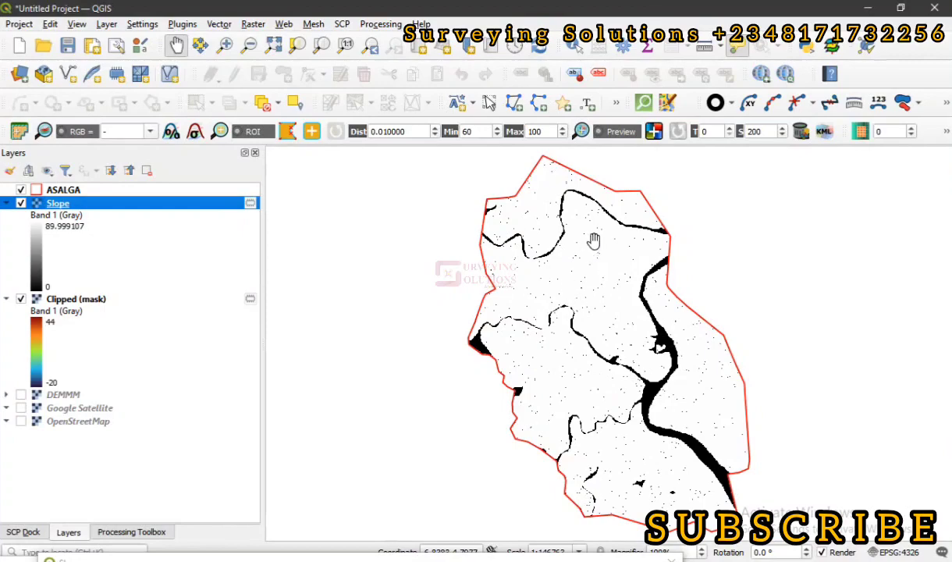
mouse_move(114, 209)
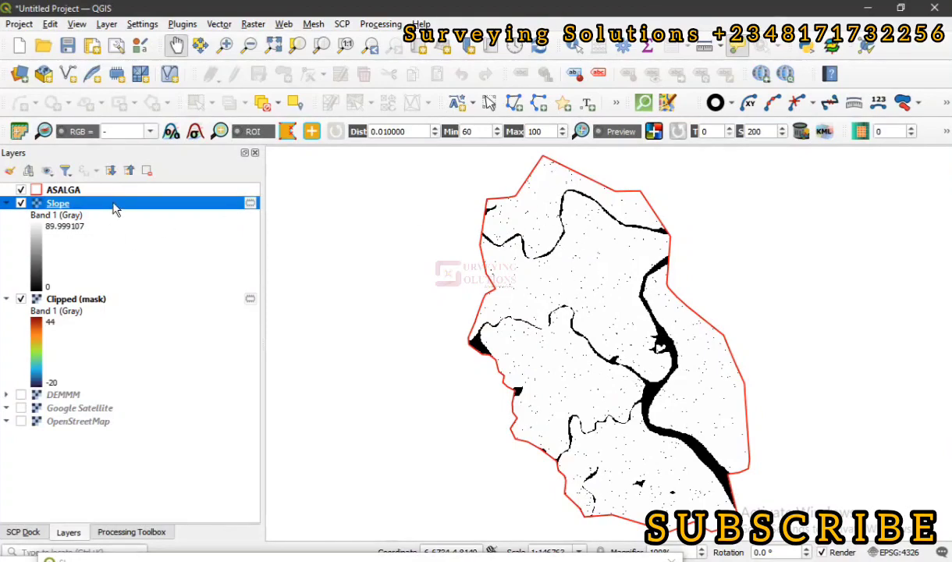
Style Slope as singleband pseudocolor using Equal Interval mode and the Turbo ramp
double_click(57, 203)
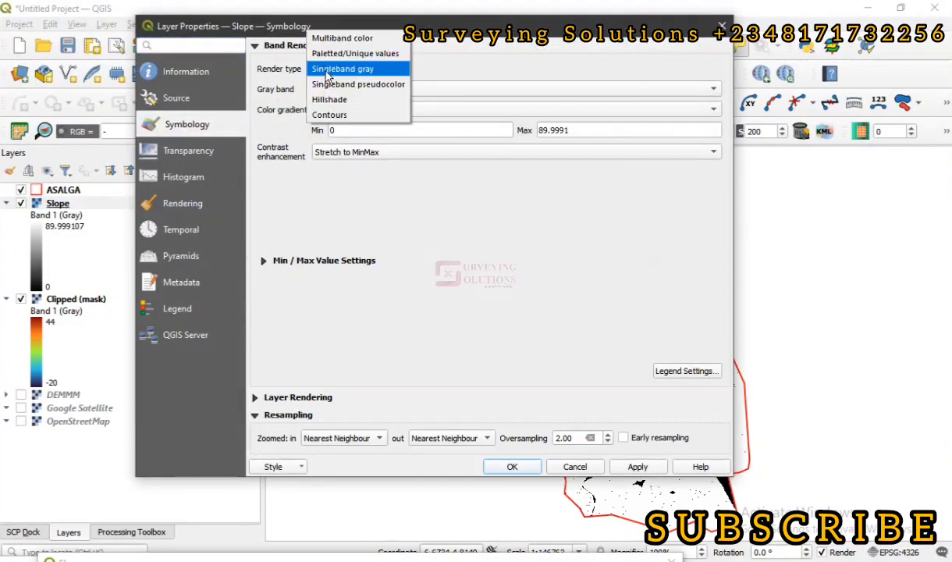
click(358, 83)
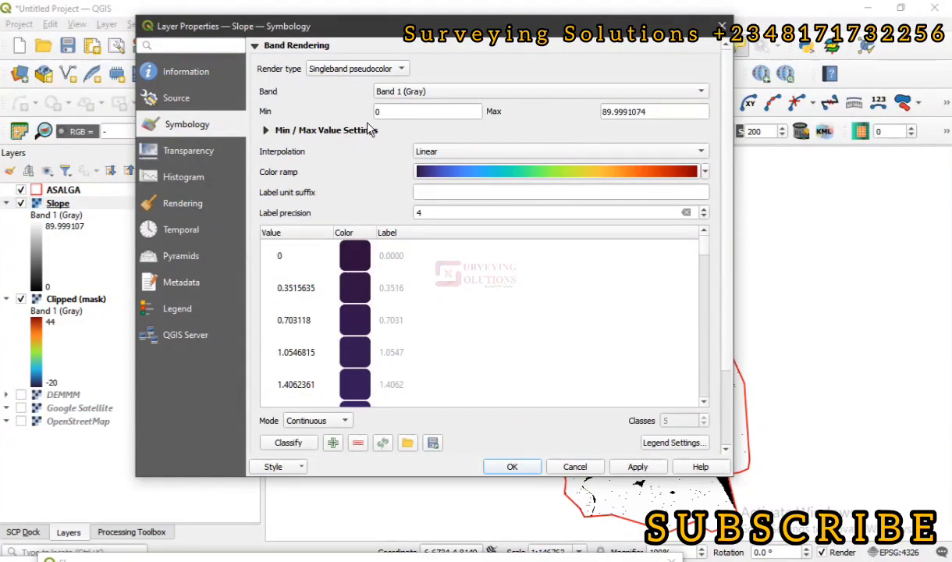
mouse_move(579, 161)
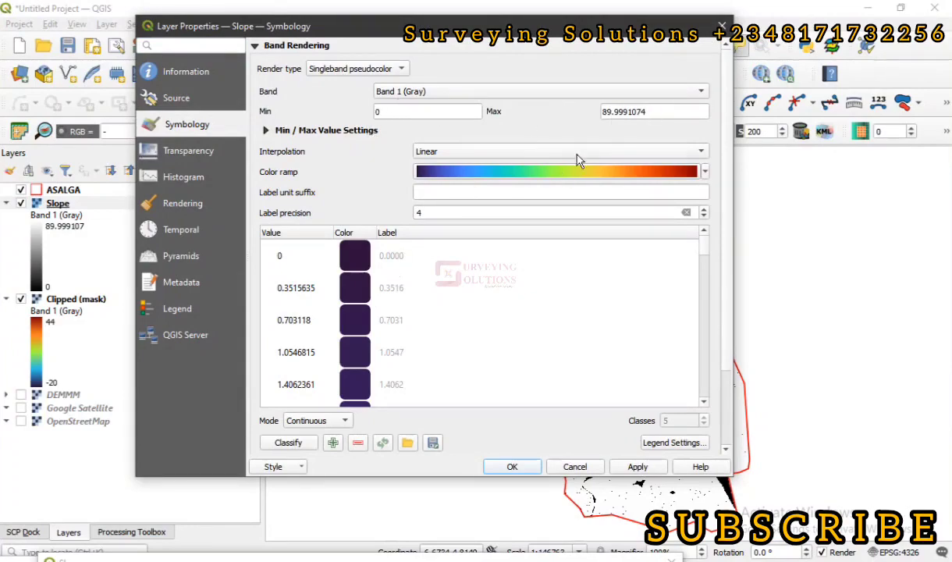
click(317, 420)
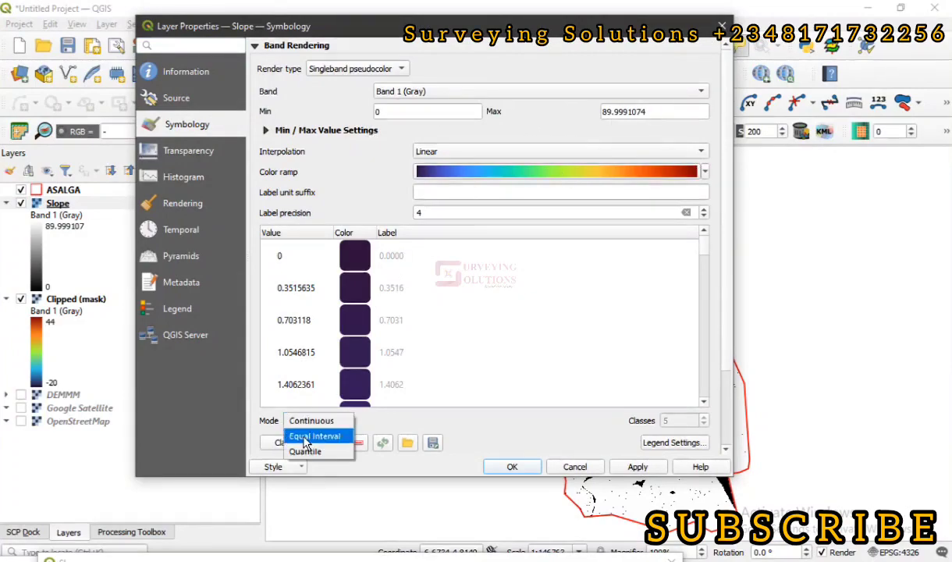
click(314, 435)
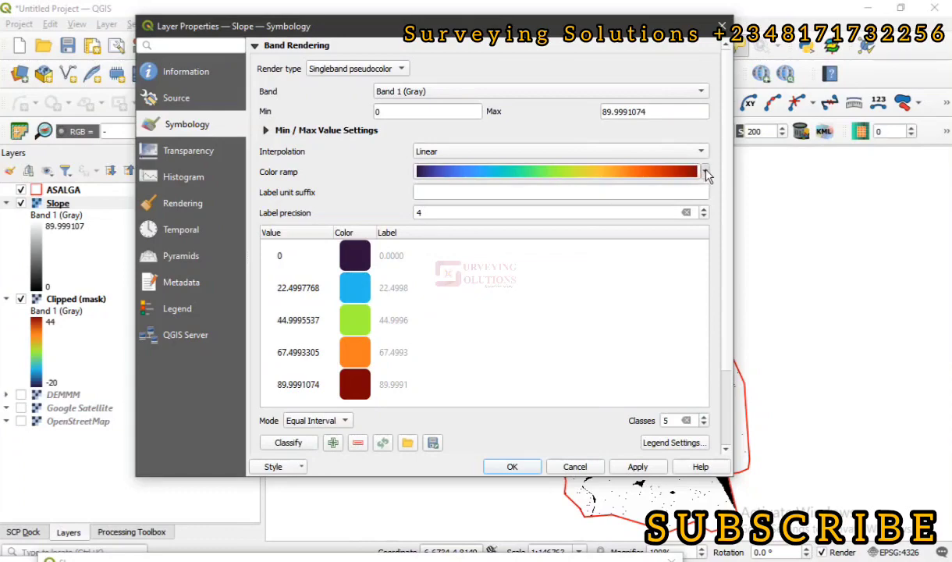
click(703, 171)
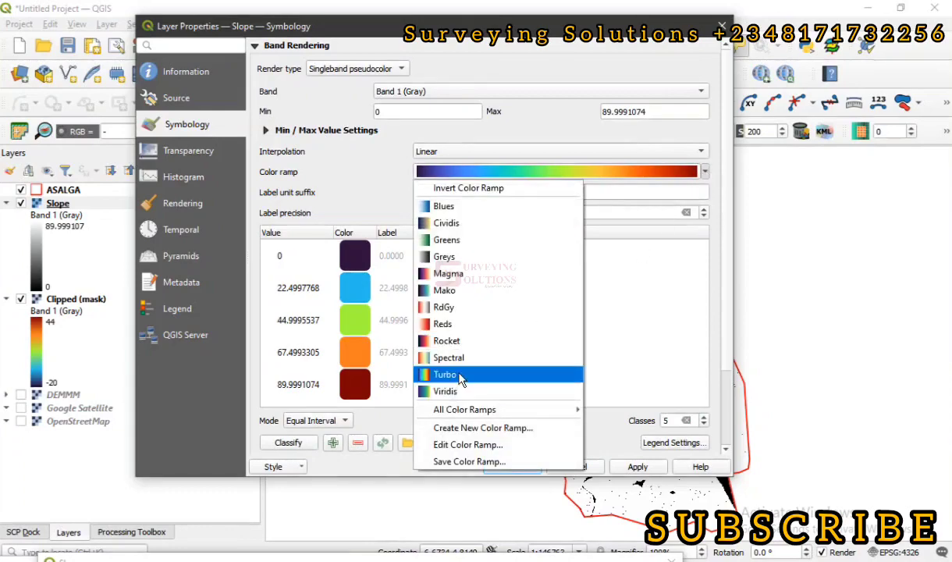
click(445, 373)
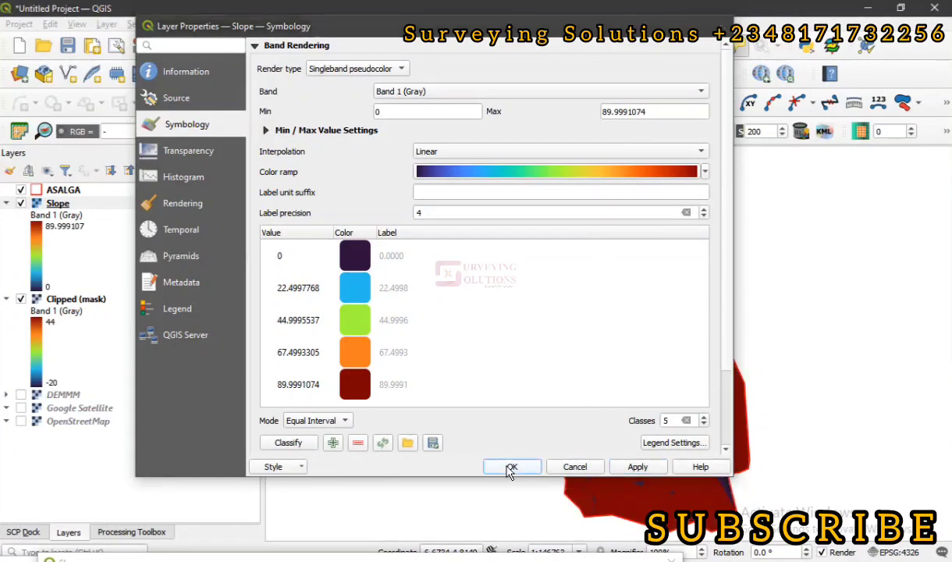
click(511, 465)
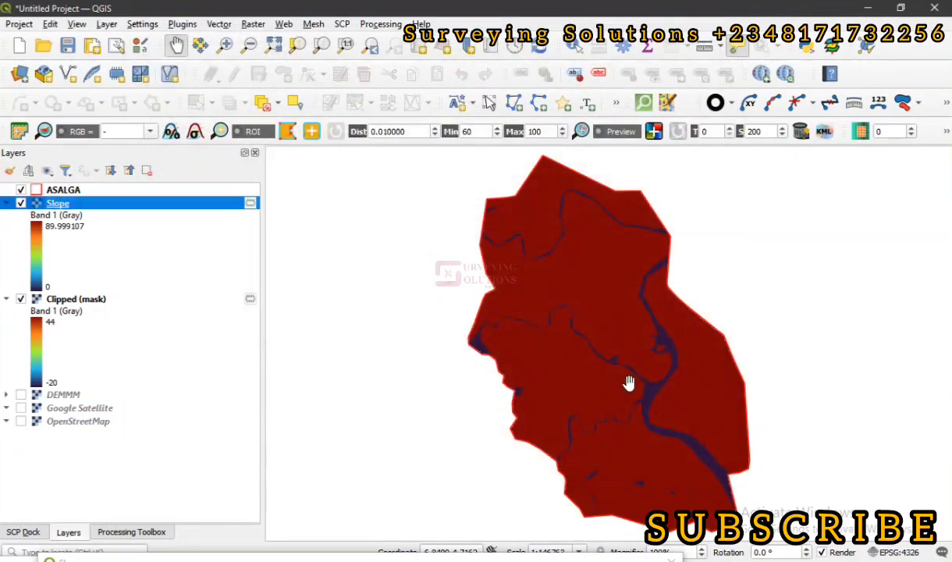
mouse_move(610, 300)
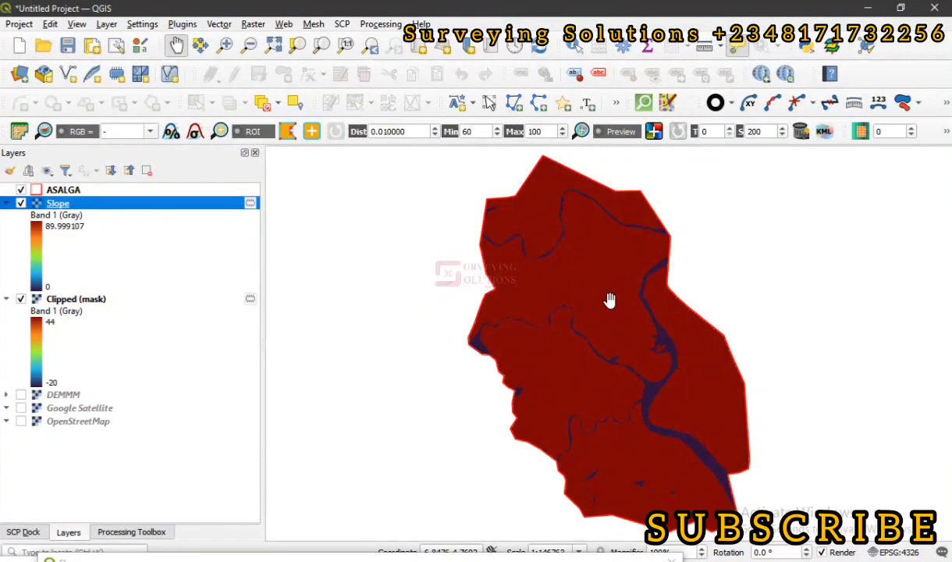
mouse_move(581, 310)
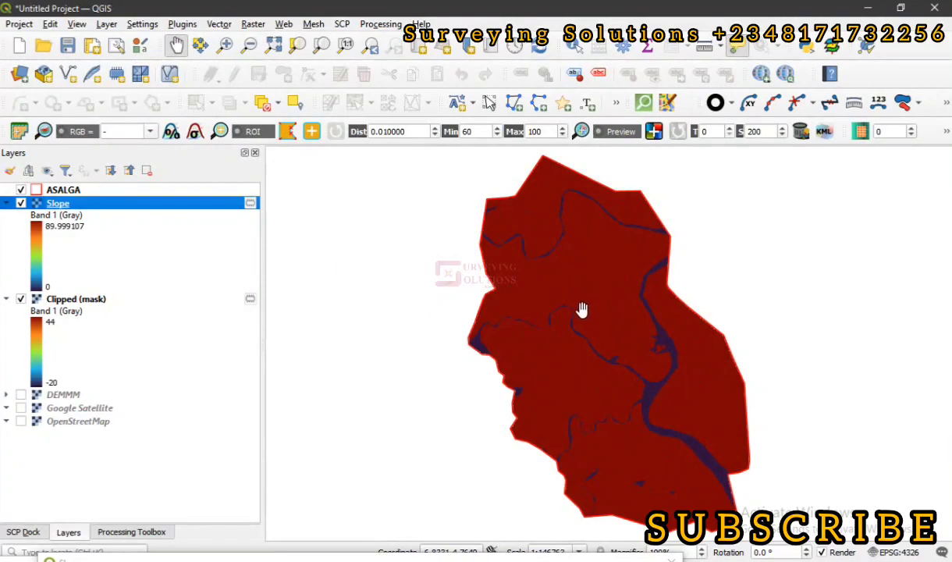
mouse_move(657, 406)
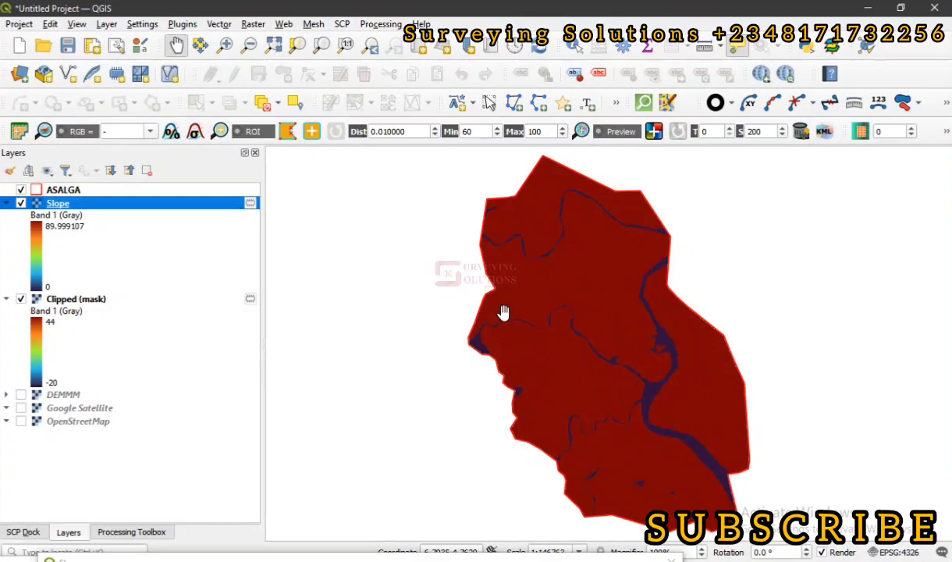
mouse_move(561, 295)
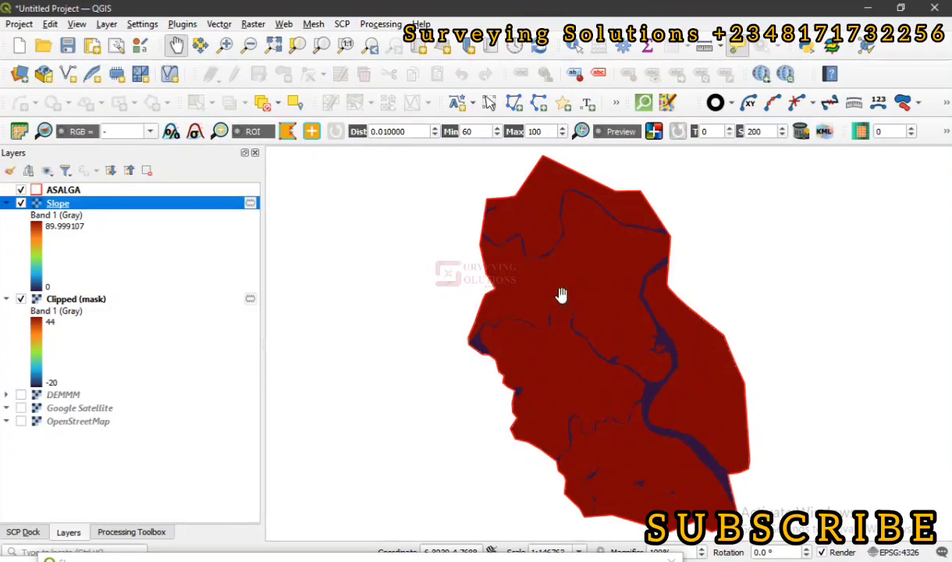
mouse_move(521, 298)
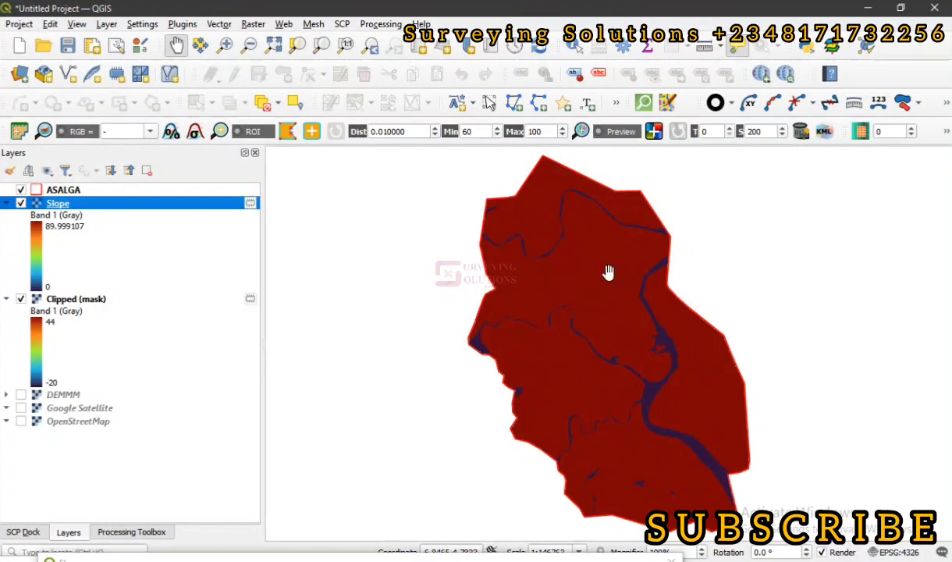
mouse_move(649, 304)
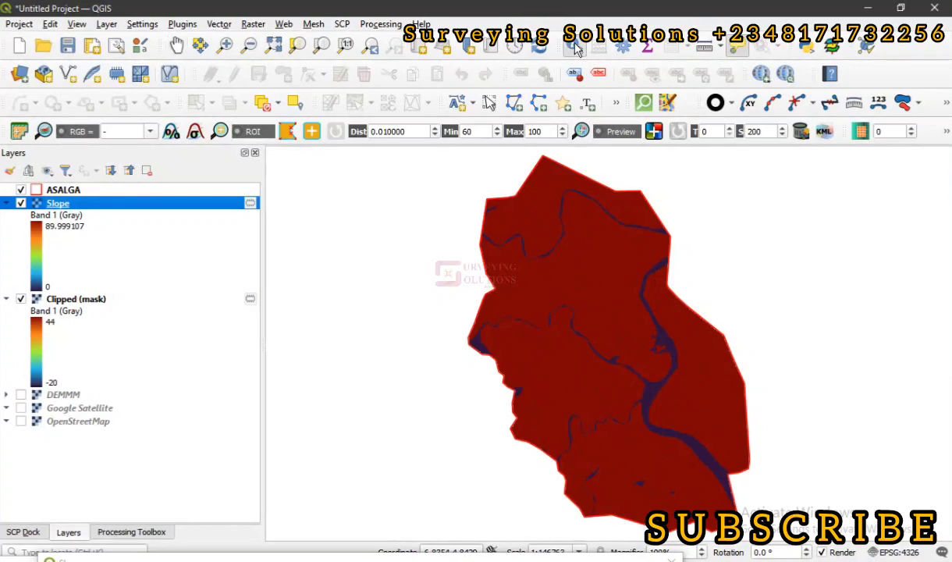
mouse_move(611, 265)
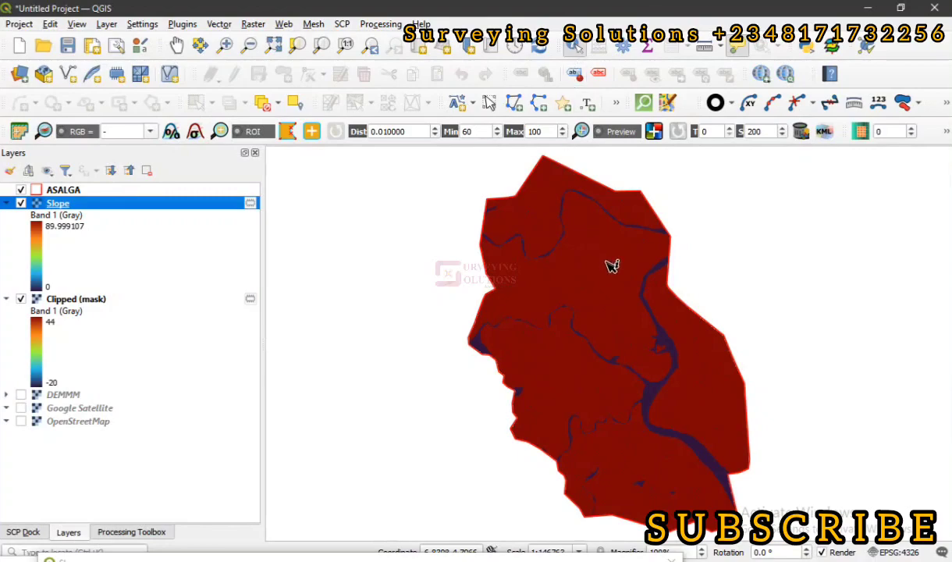
mouse_move(581, 292)
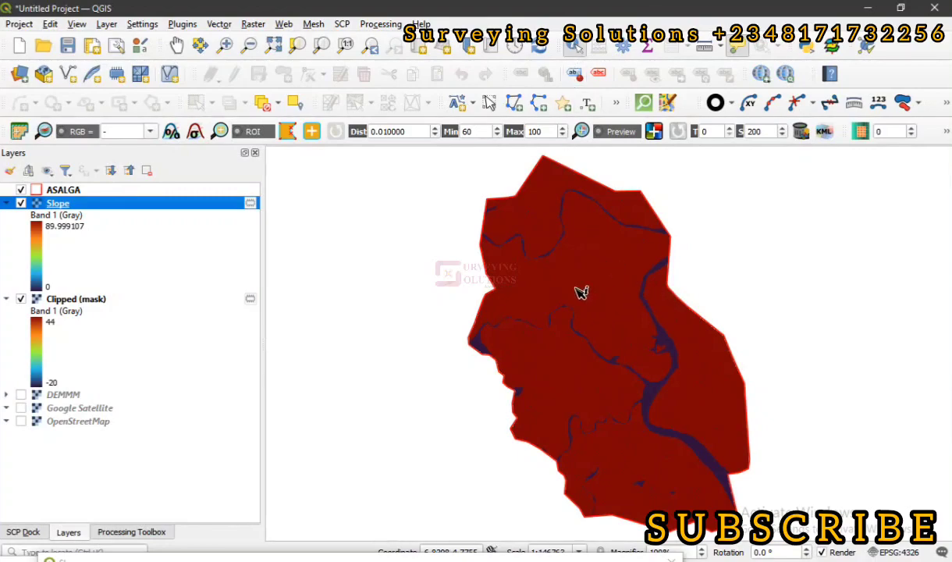
mouse_move(674, 352)
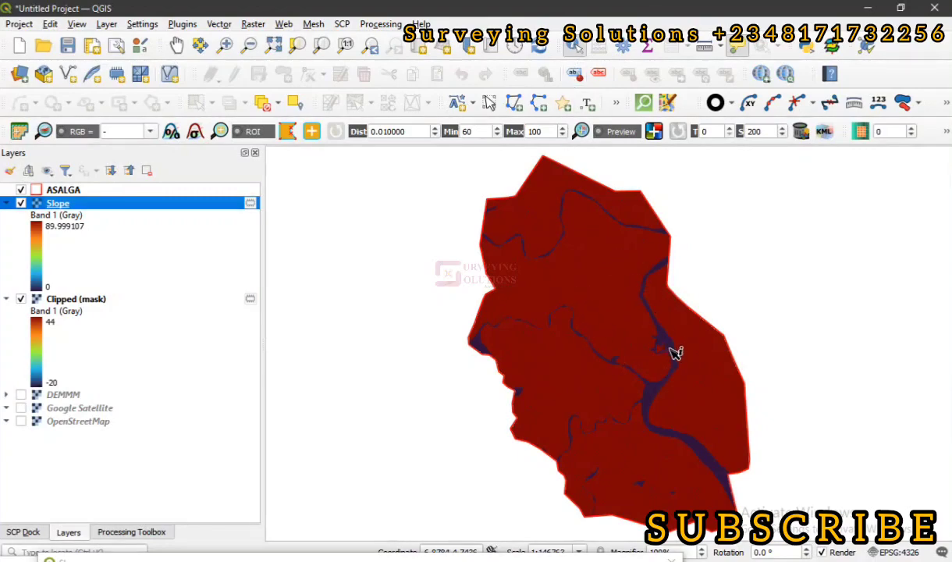
Zoom in and identify Slope values at a river point (0) and nearby terrain (89.98818)
scroll(up, 3)
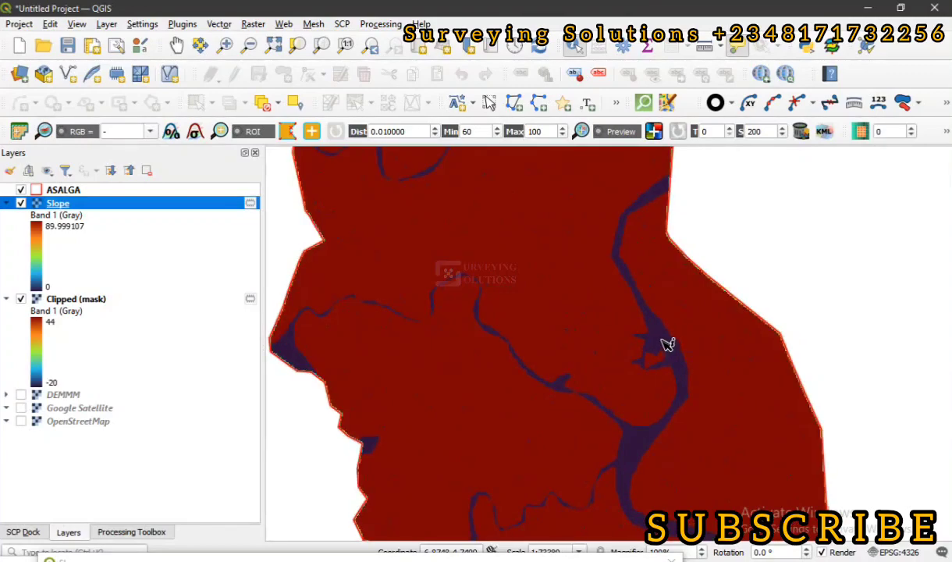
click(666, 344)
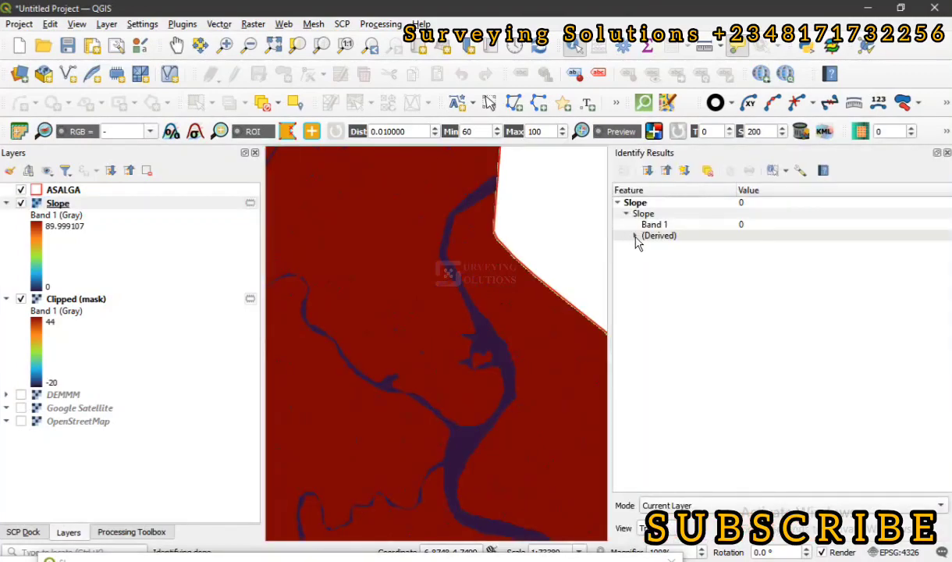
click(644, 212)
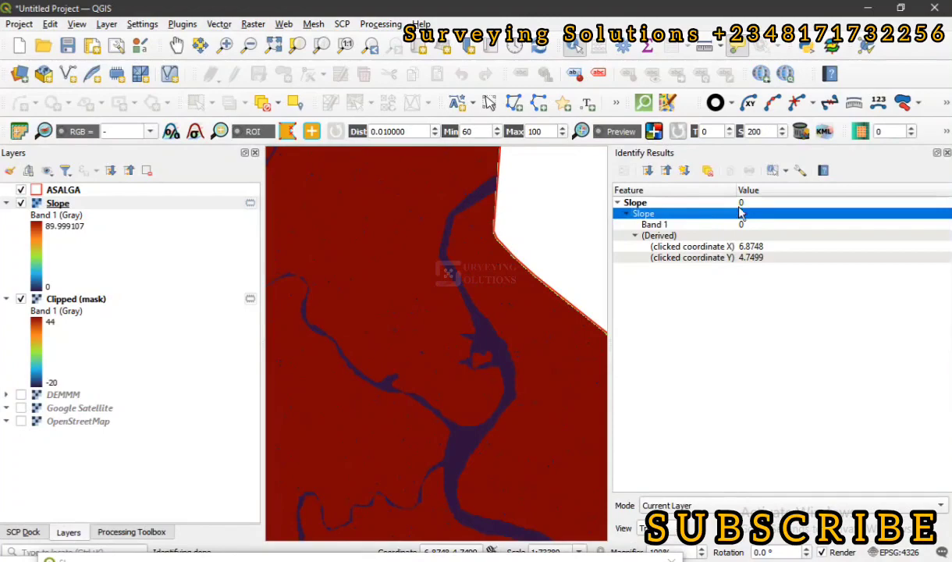
click(387, 285)
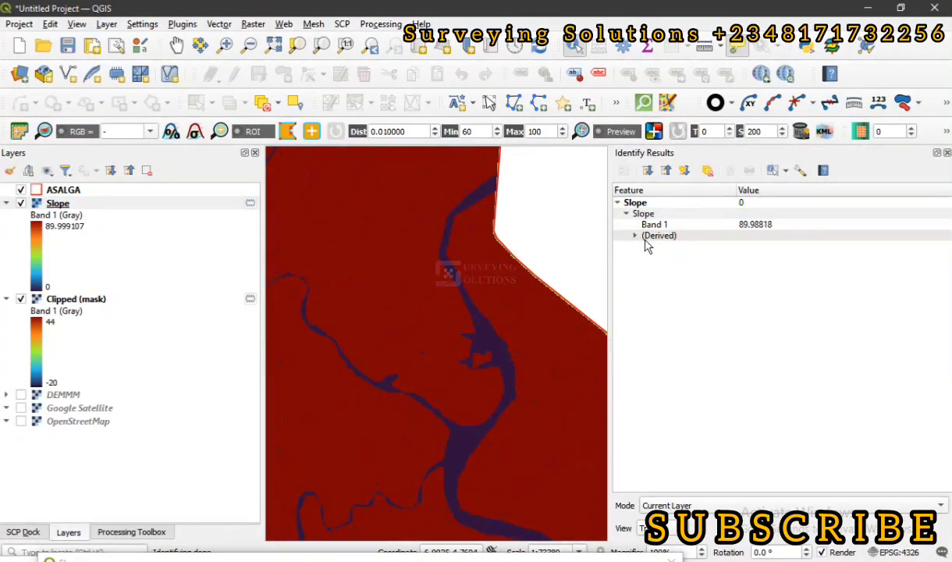
click(634, 235)
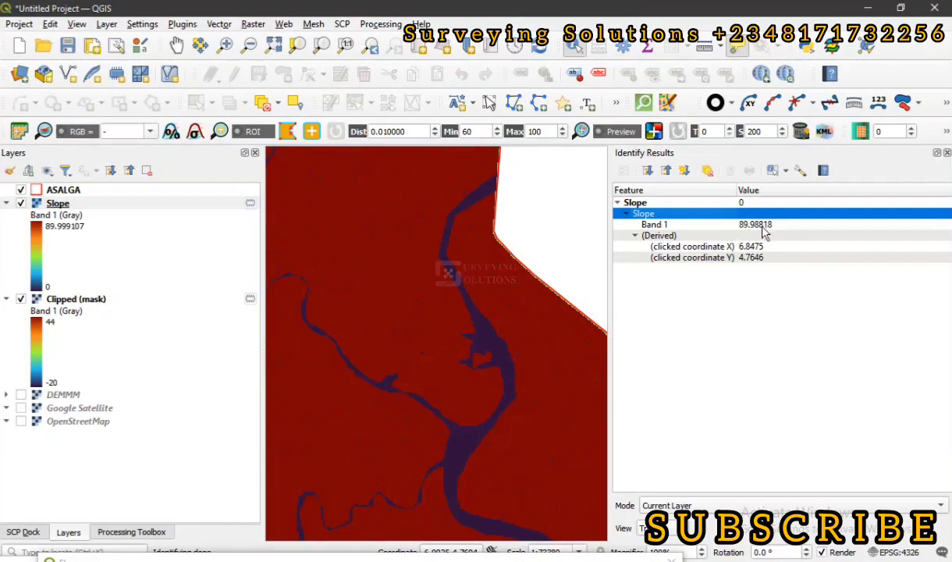
mouse_move(753, 233)
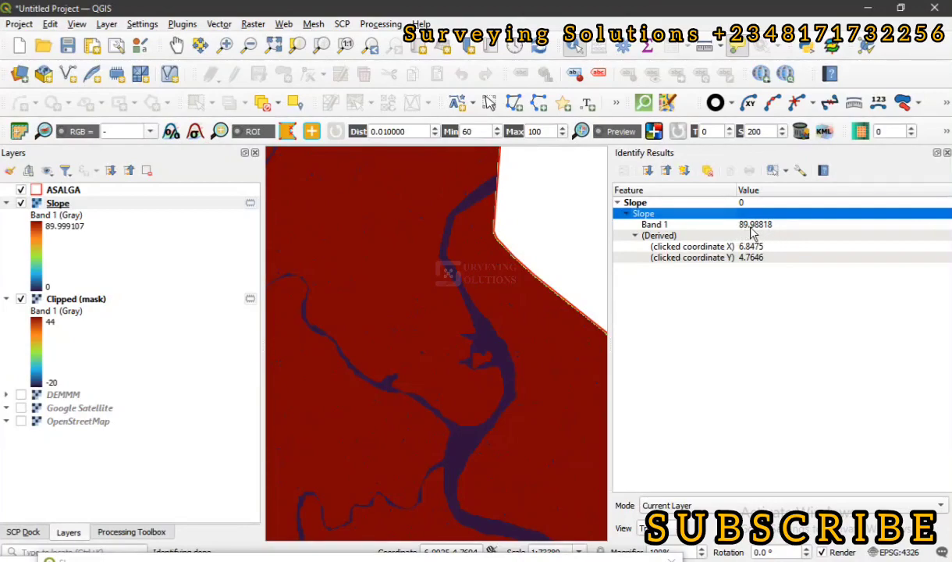
mouse_move(362, 282)
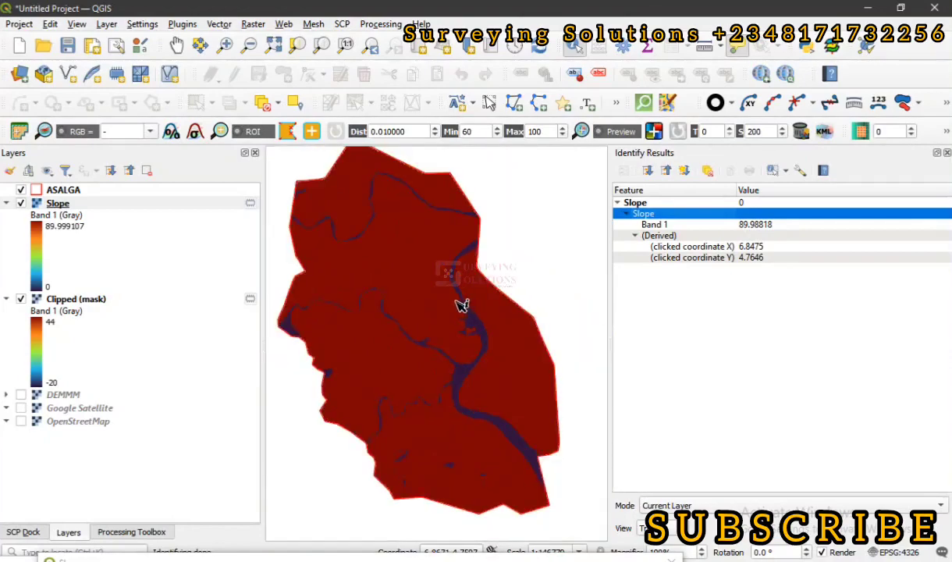
mouse_move(376, 394)
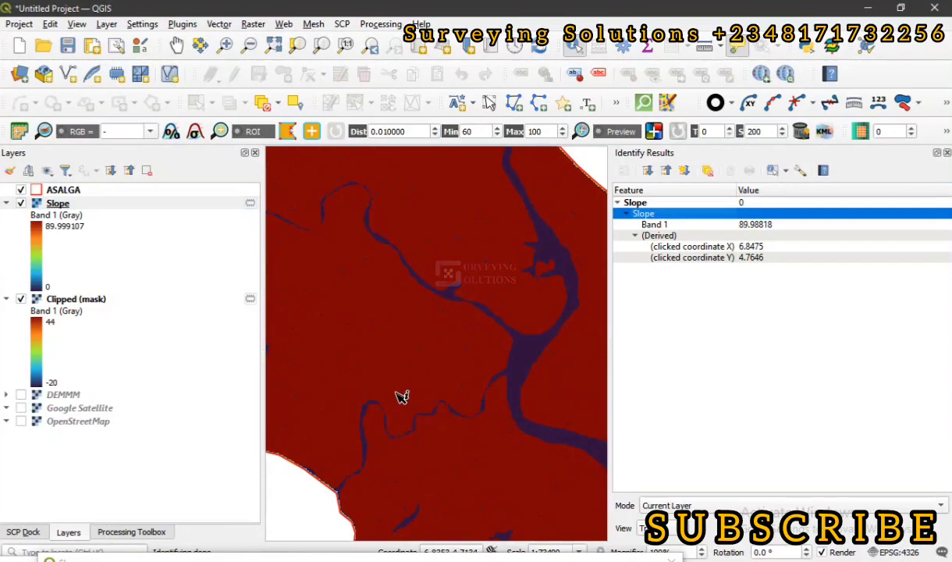
mouse_move(418, 366)
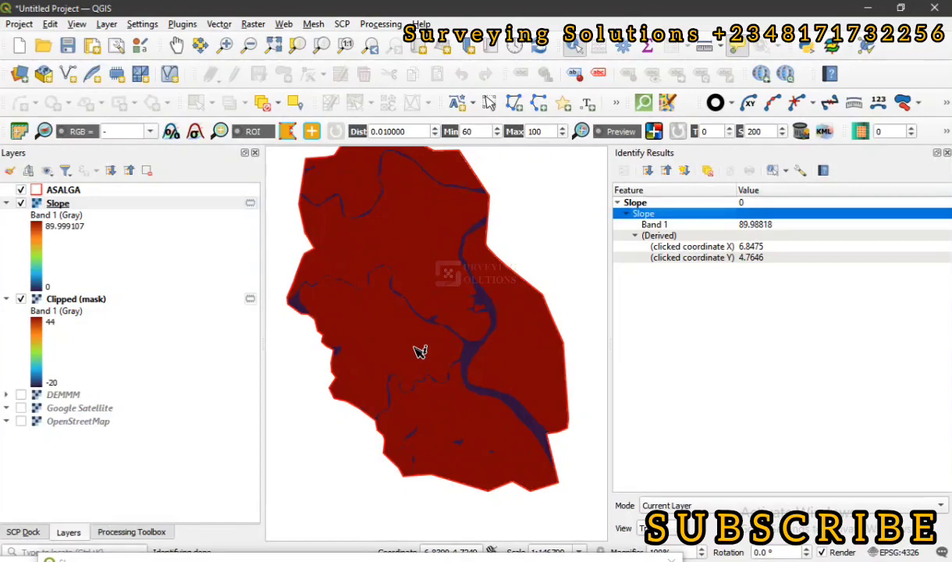
mouse_move(538, 260)
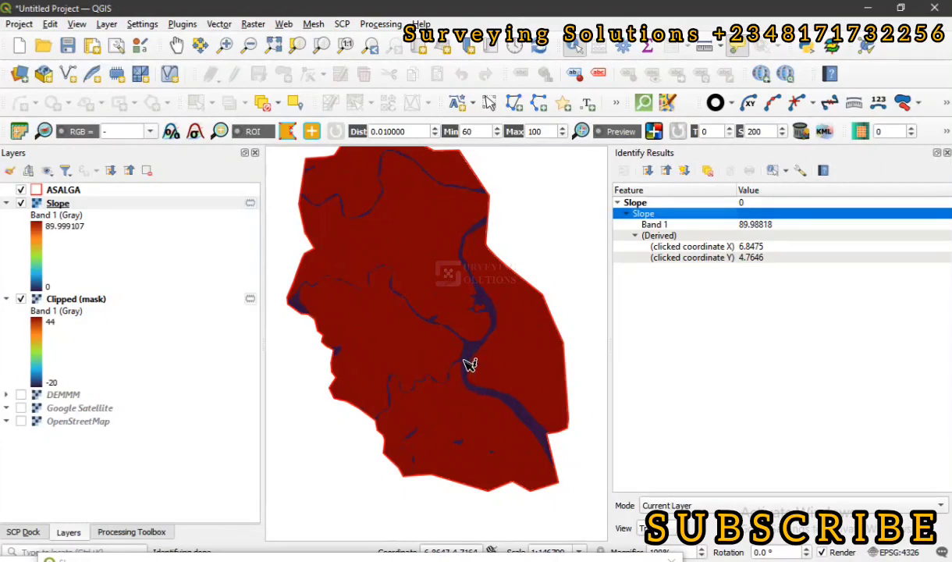
mouse_move(534, 359)
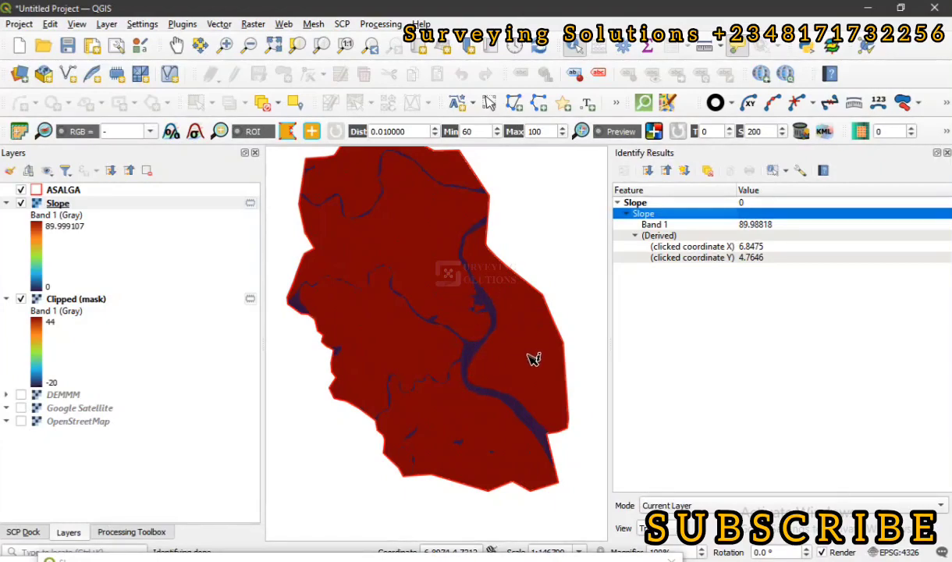
mouse_move(551, 367)
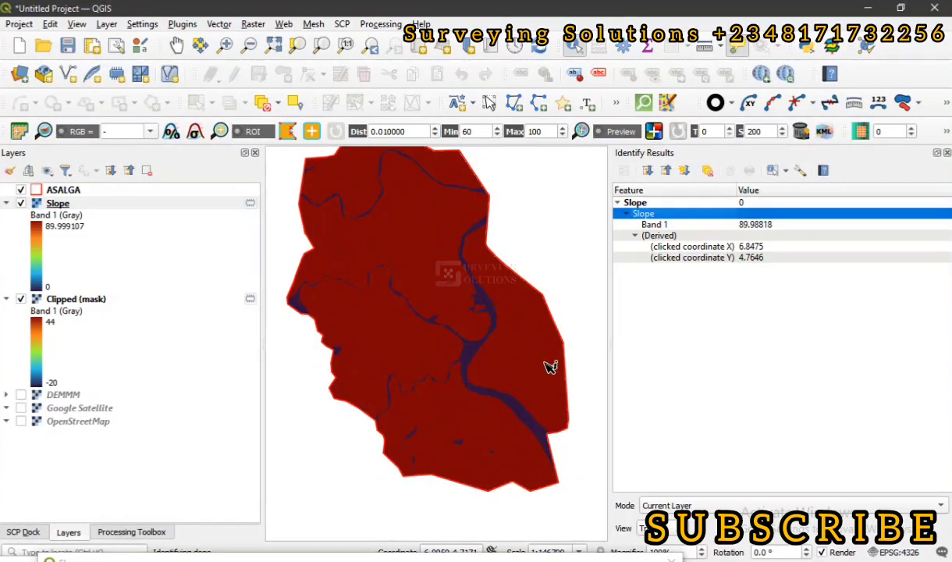
mouse_move(483, 294)
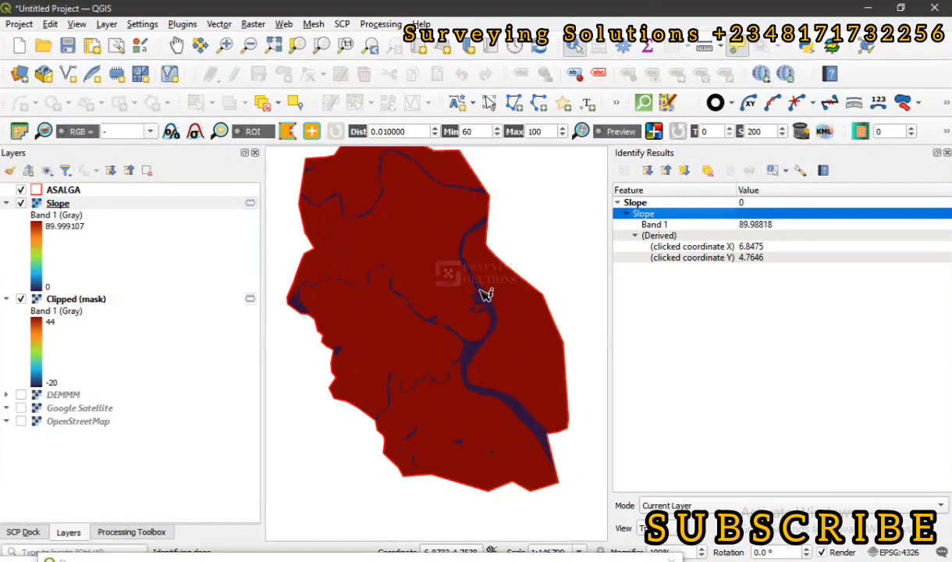
mouse_move(487, 316)
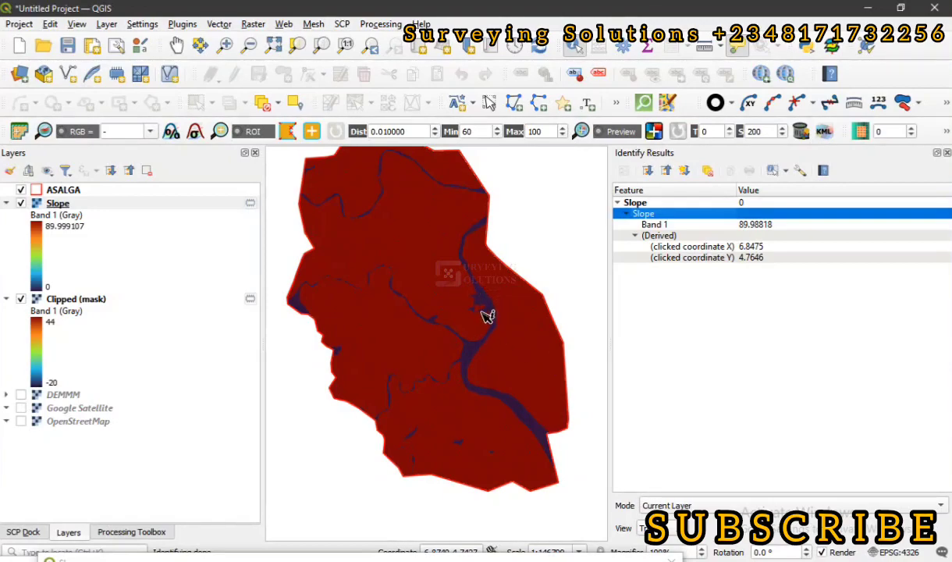
mouse_move(394, 261)
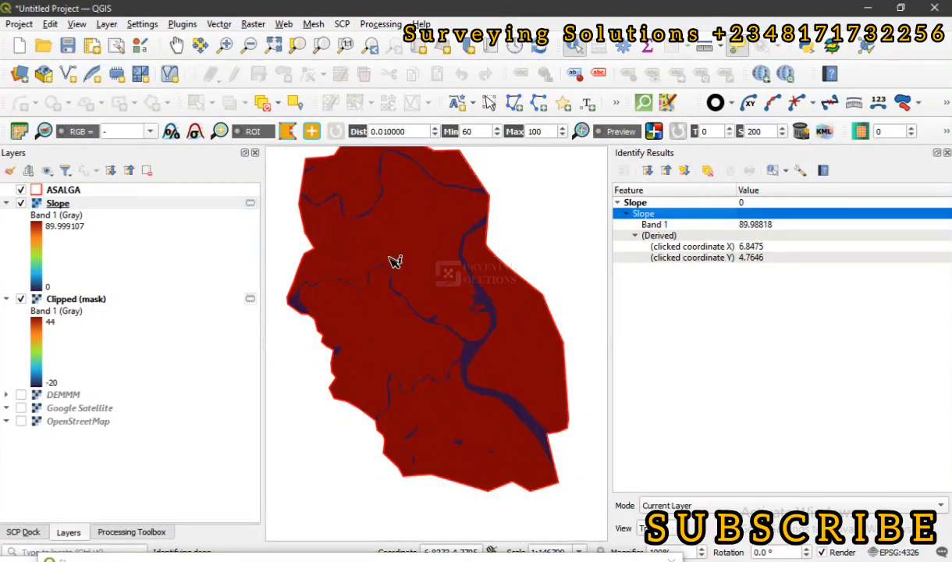
mouse_move(883, 186)
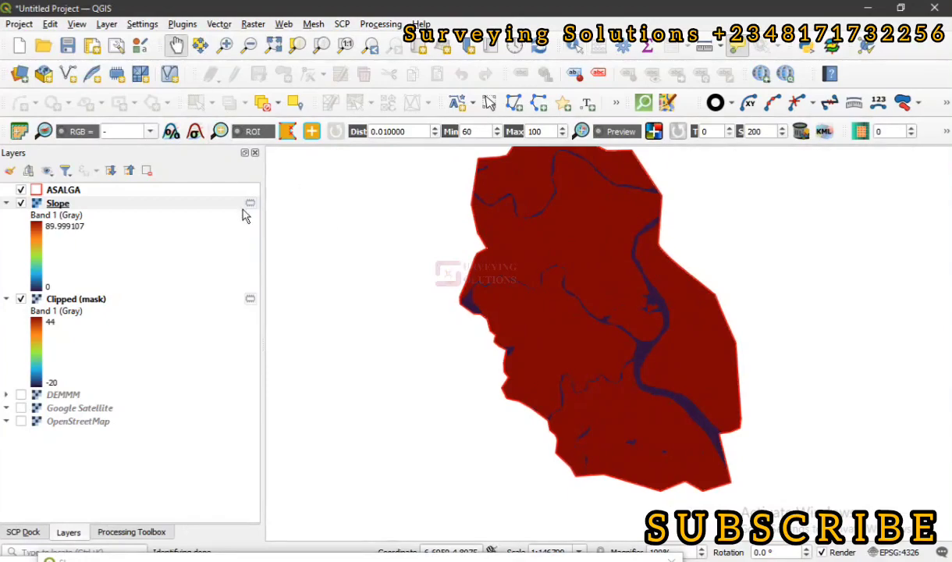
click(57, 203)
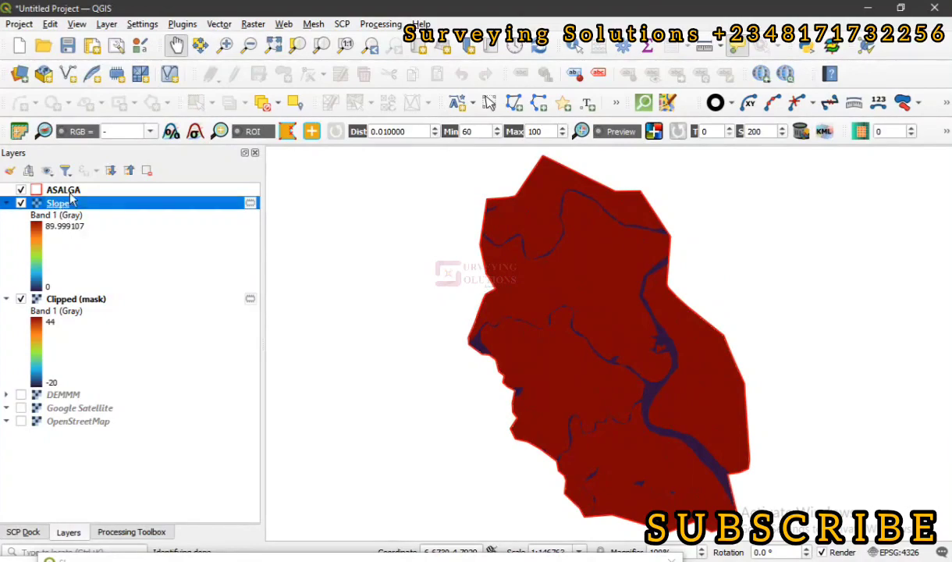
mouse_move(129, 197)
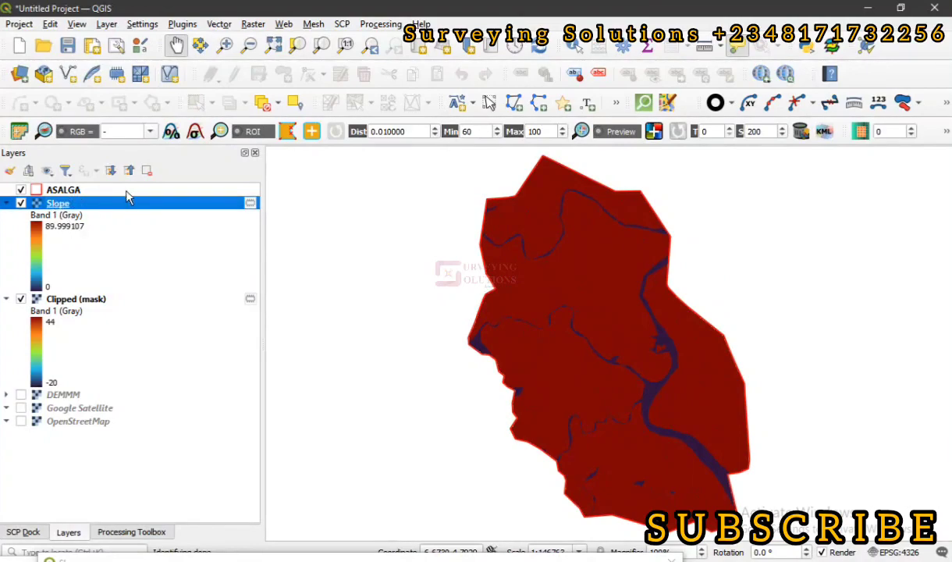
mouse_move(134, 228)
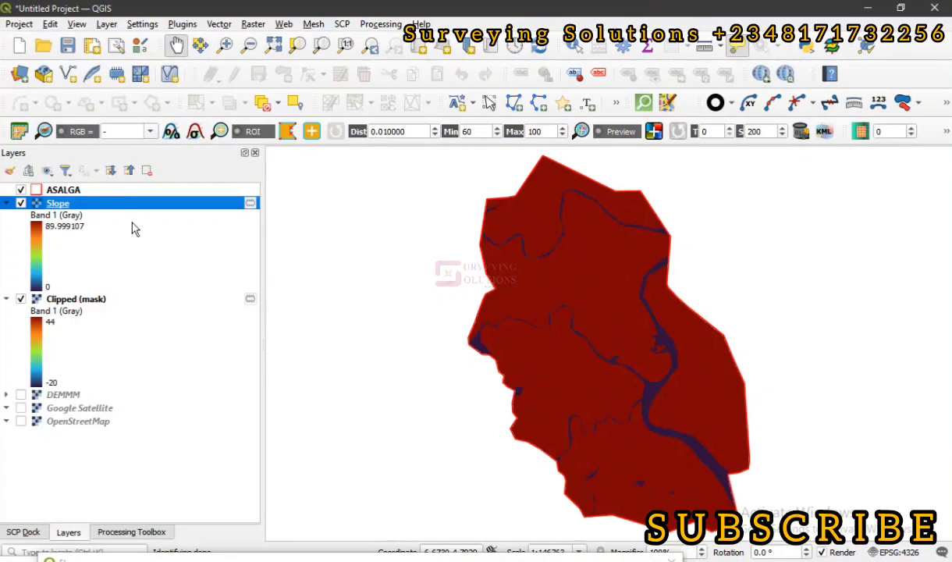
mouse_move(415, 175)
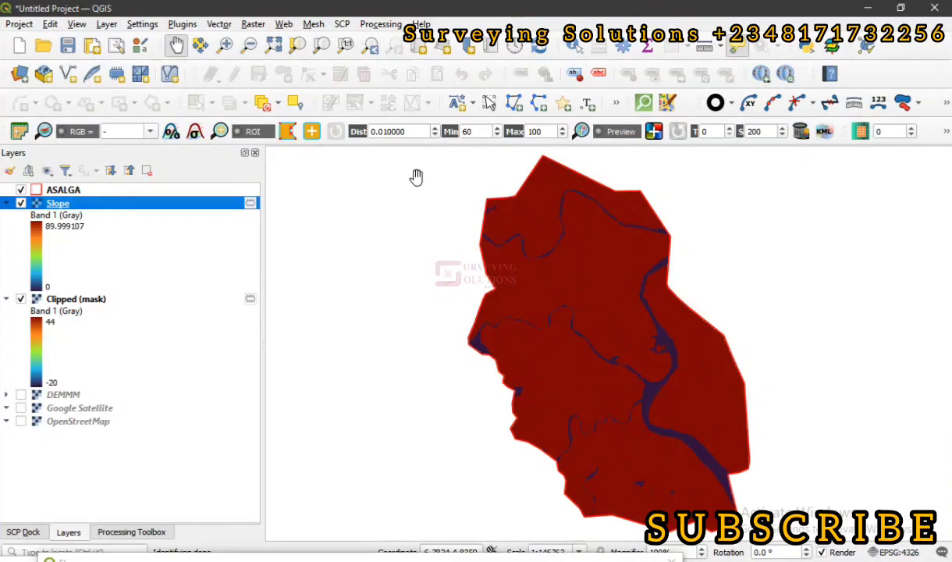
mouse_move(519, 353)
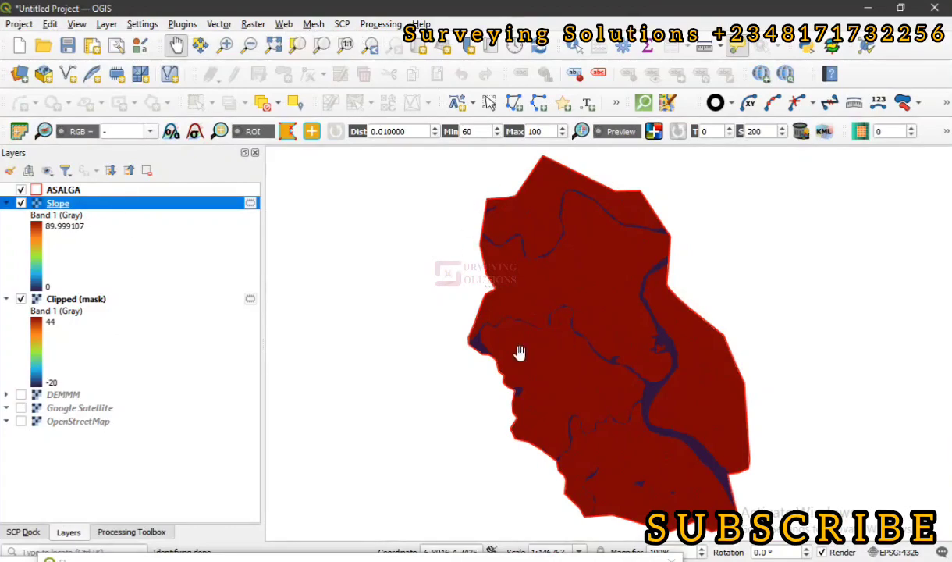
mouse_move(584, 304)
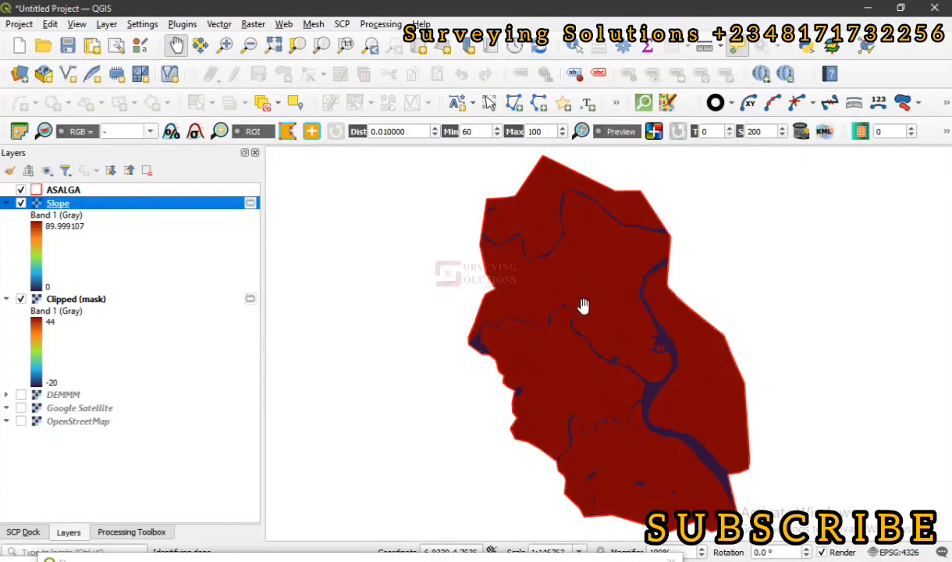
mouse_move(549, 326)
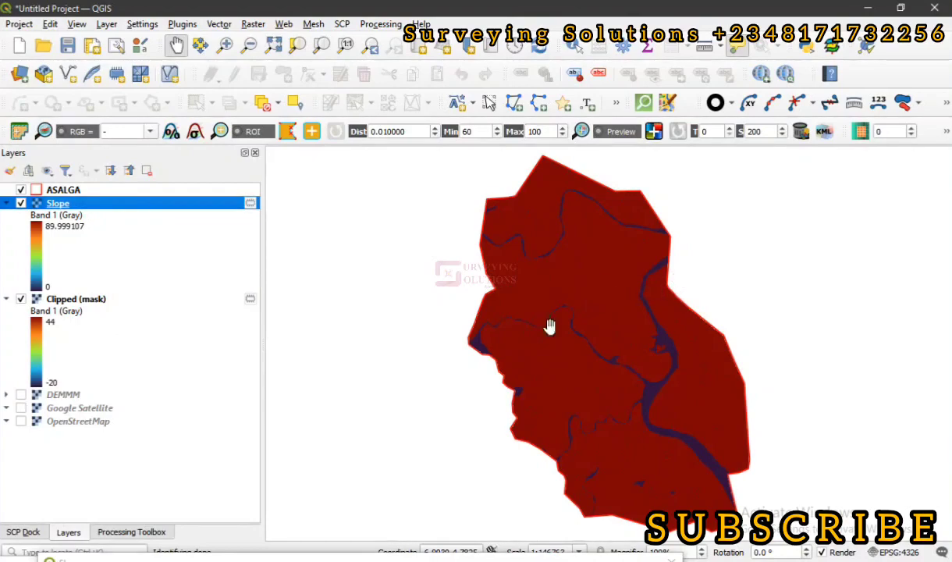
mouse_move(608, 297)
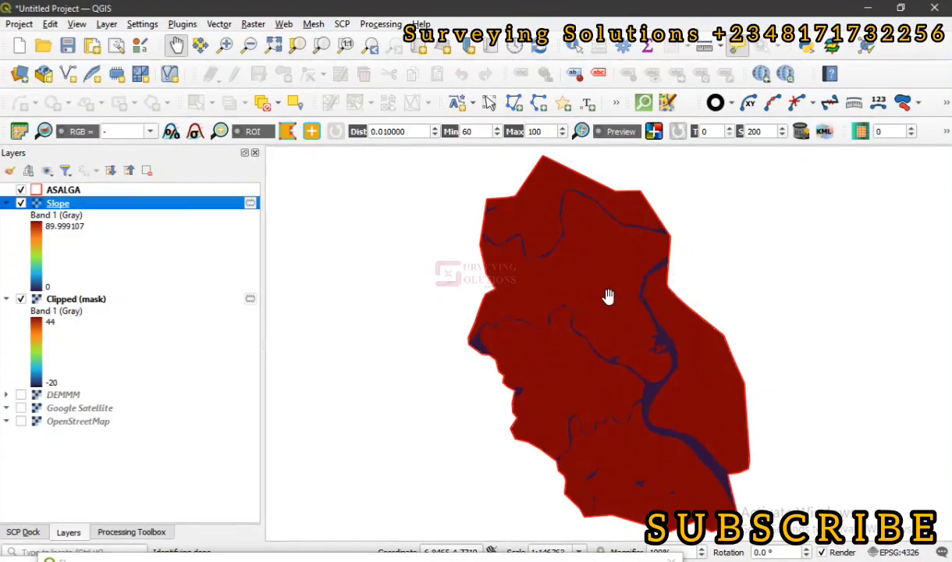
mouse_move(546, 294)
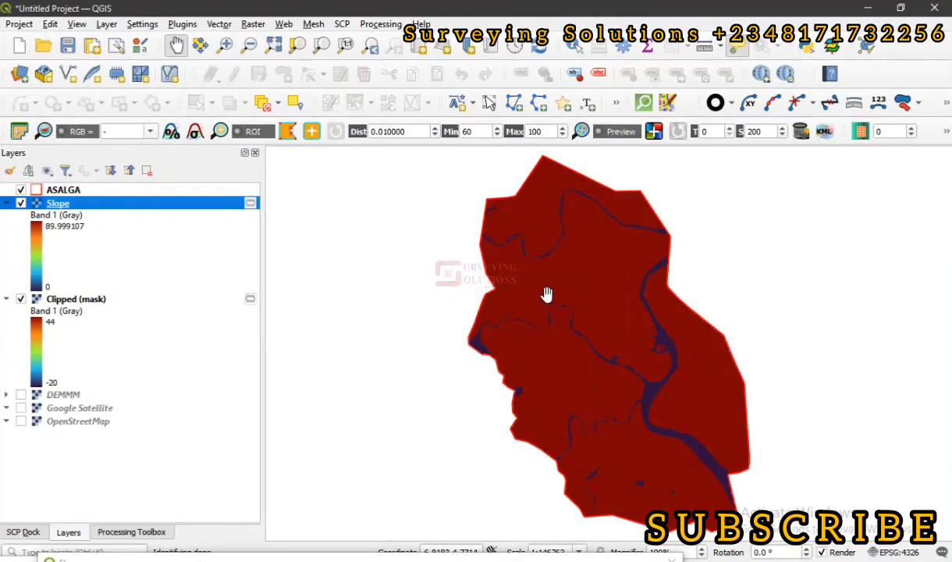
mouse_move(425, 247)
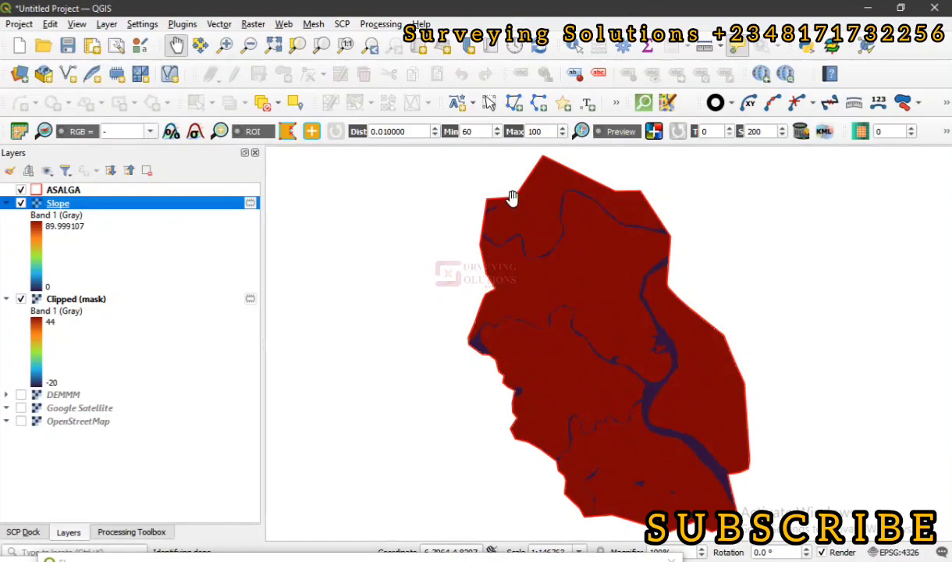
mouse_move(600, 295)
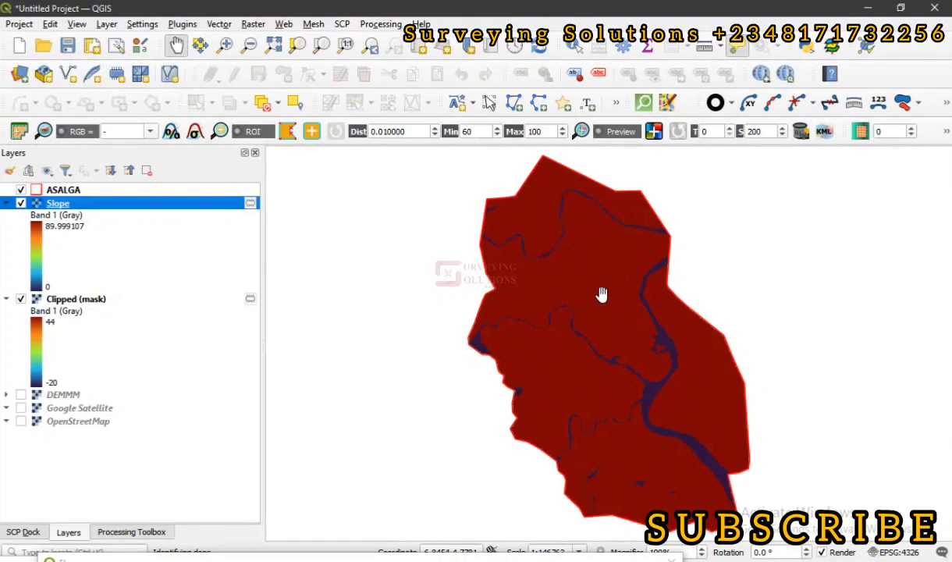
mouse_move(594, 312)
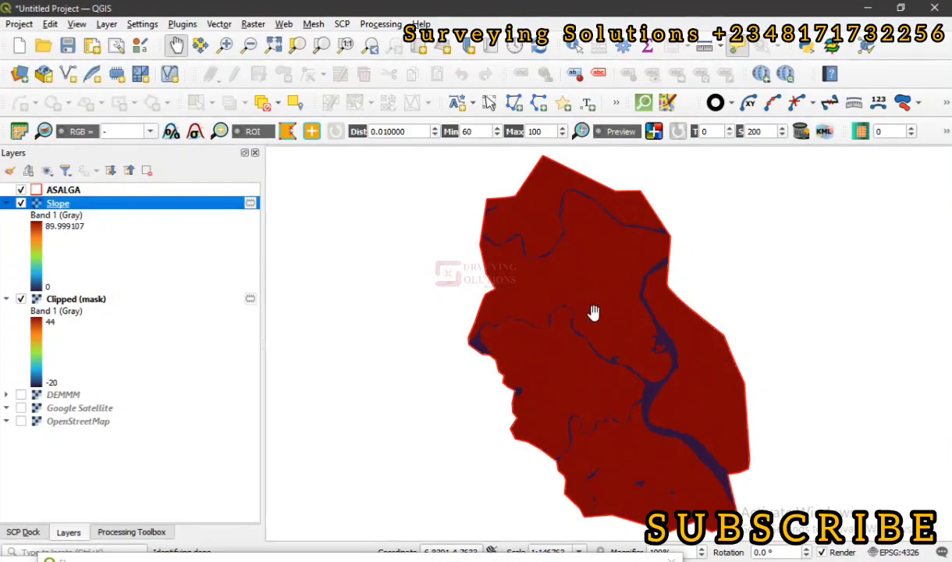